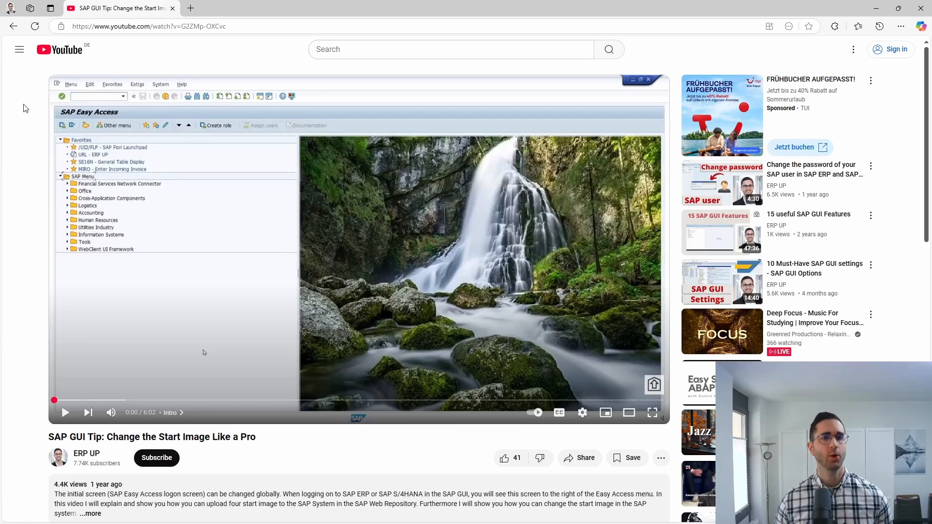
pyautogui.moveTo(15, 117)
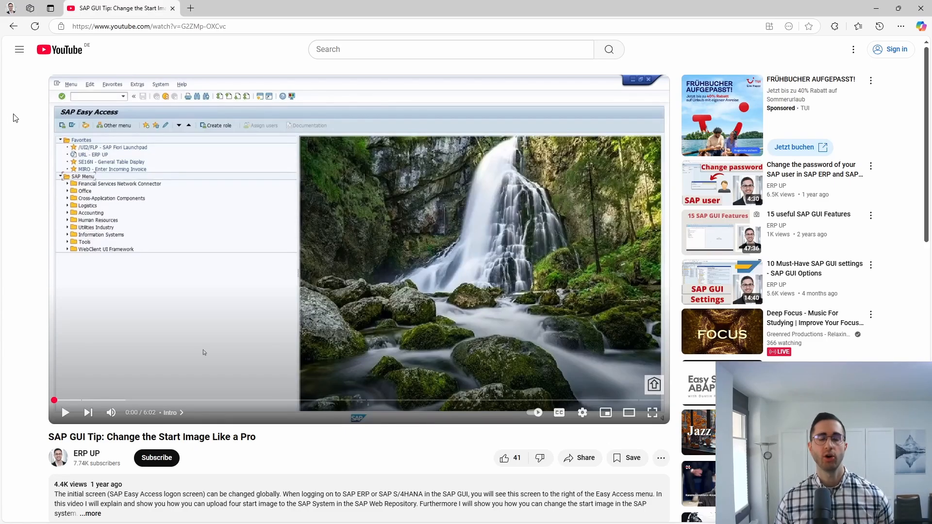
pyautogui.moveTo(510, 202)
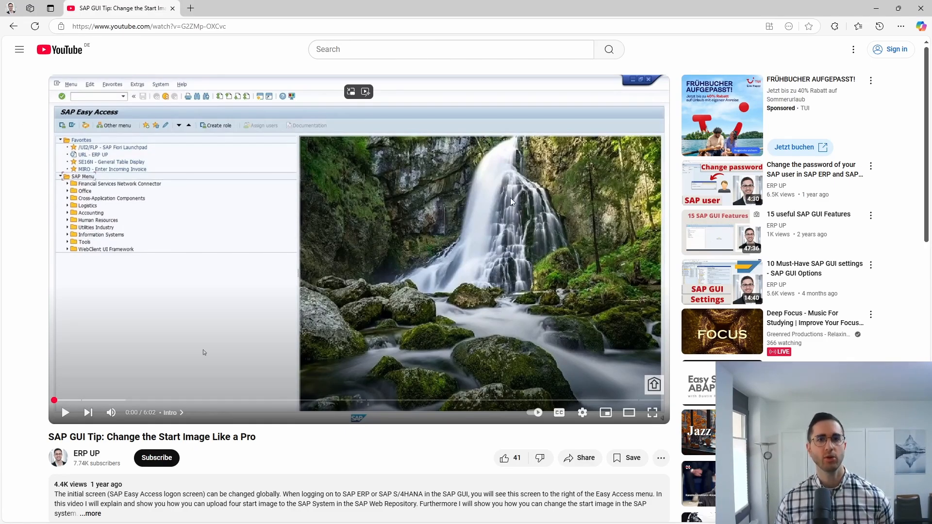
pyautogui.moveTo(407, 256)
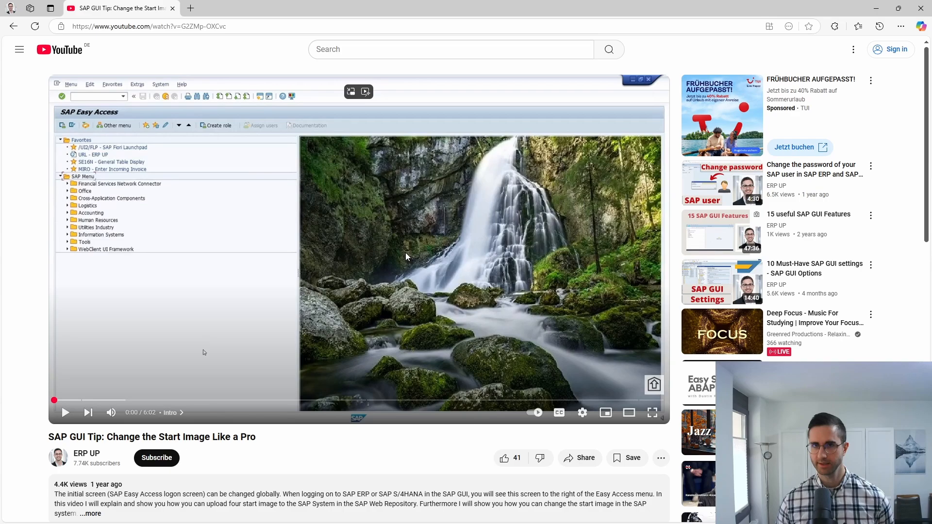
pyautogui.moveTo(23, 250)
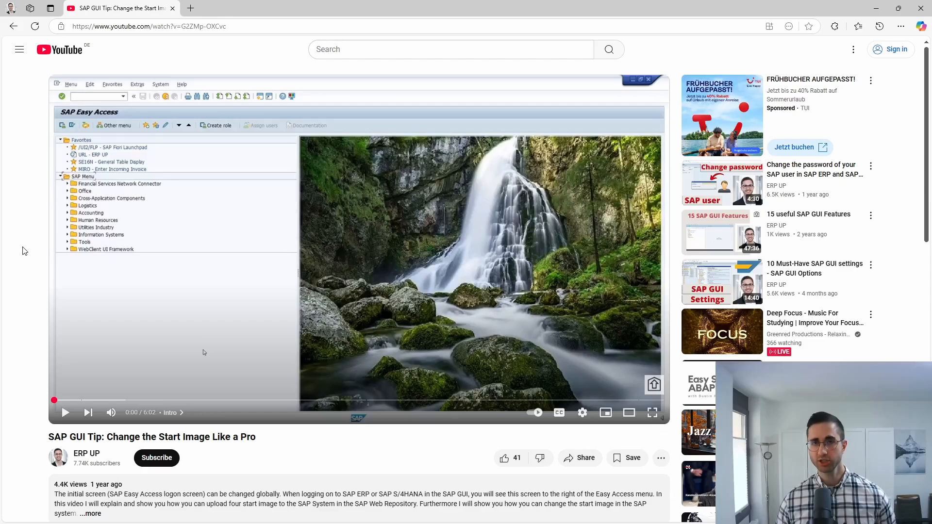
pyautogui.moveTo(17, 240)
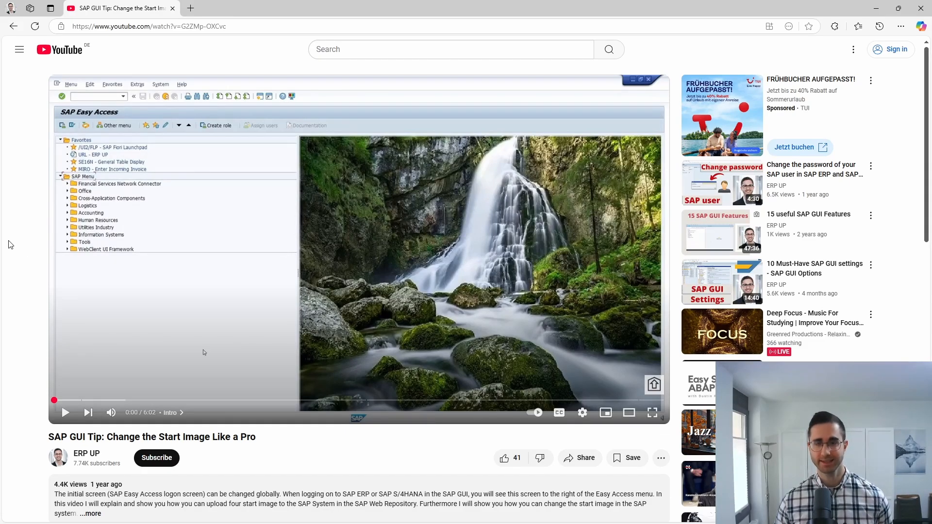
pyautogui.moveTo(17, 256)
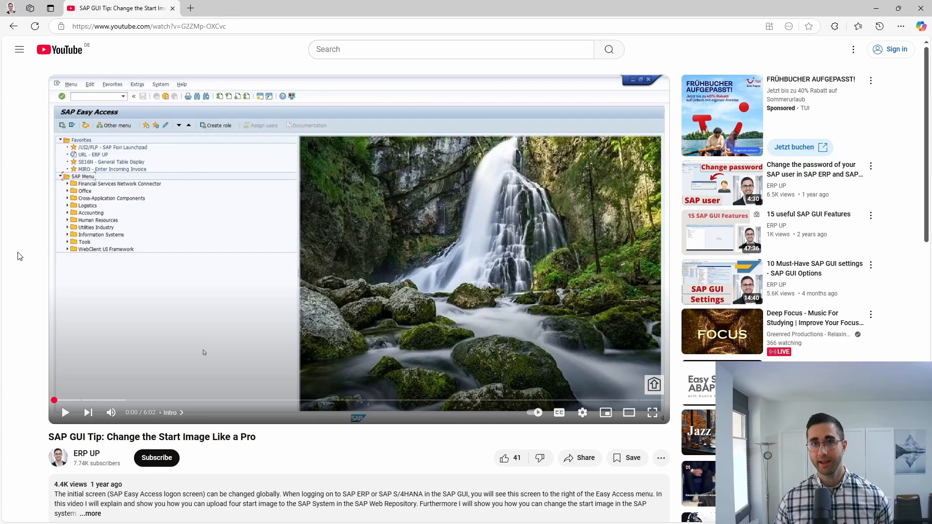
# Show the System Administration Information text via Extras and read how to change the start image.
pyautogui.scroll(-3)
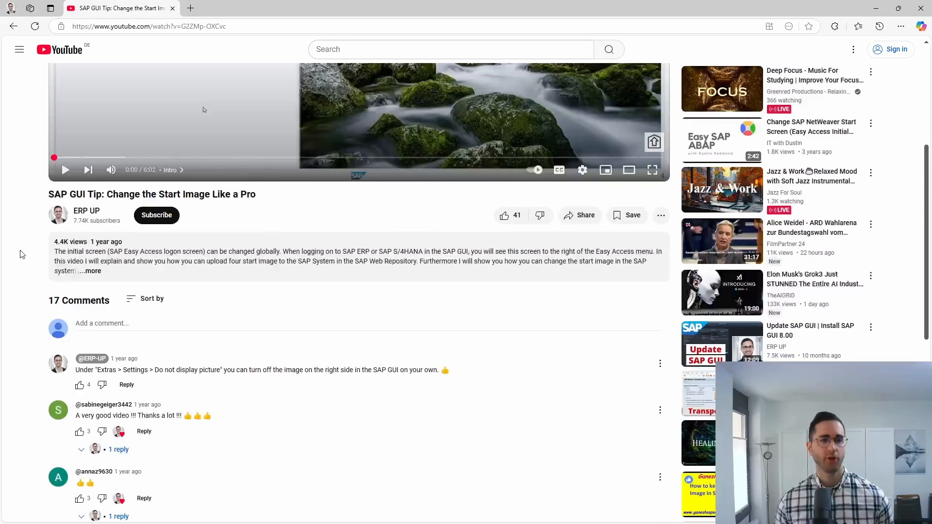
pyautogui.scroll(-3)
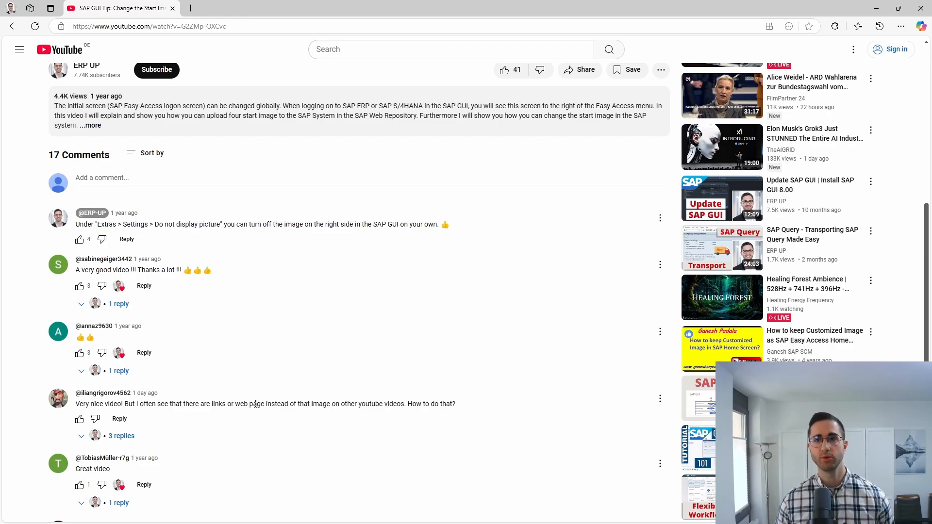
pyautogui.scroll(3)
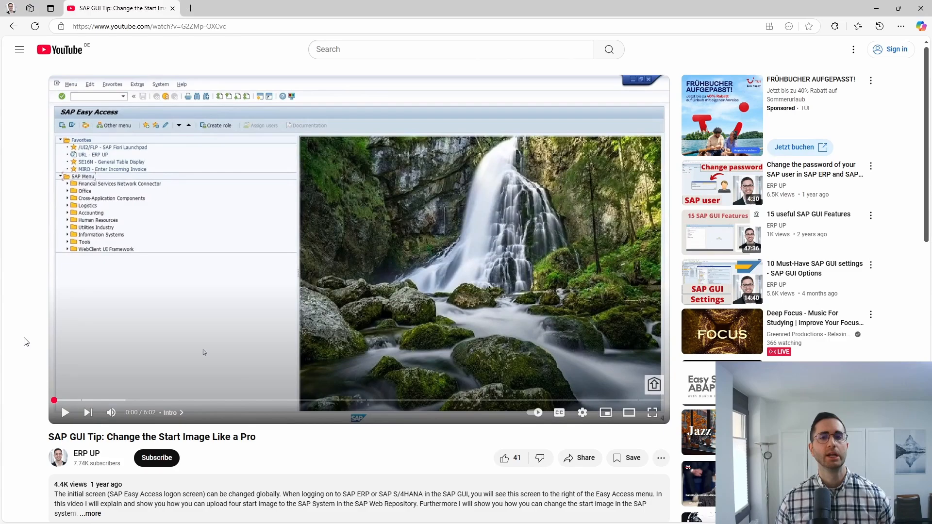
pyautogui.moveTo(266, 297)
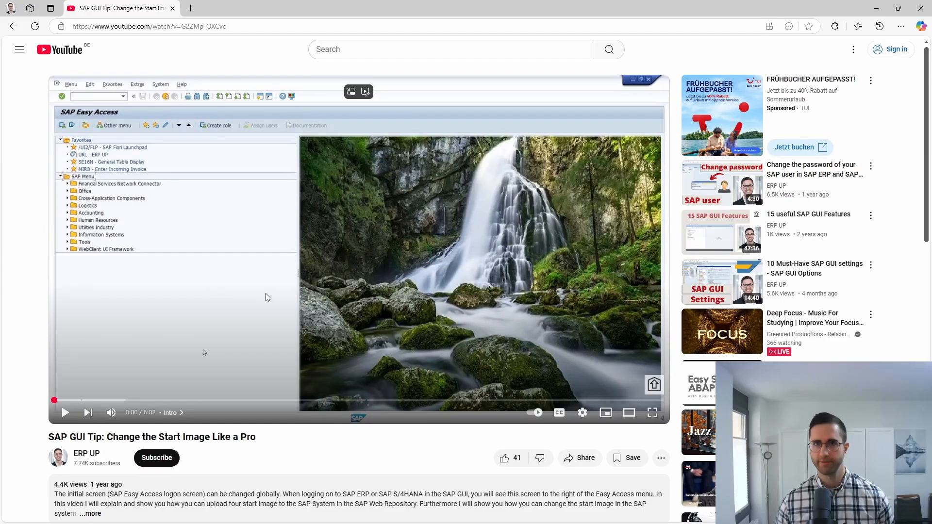
pyautogui.moveTo(282, 292)
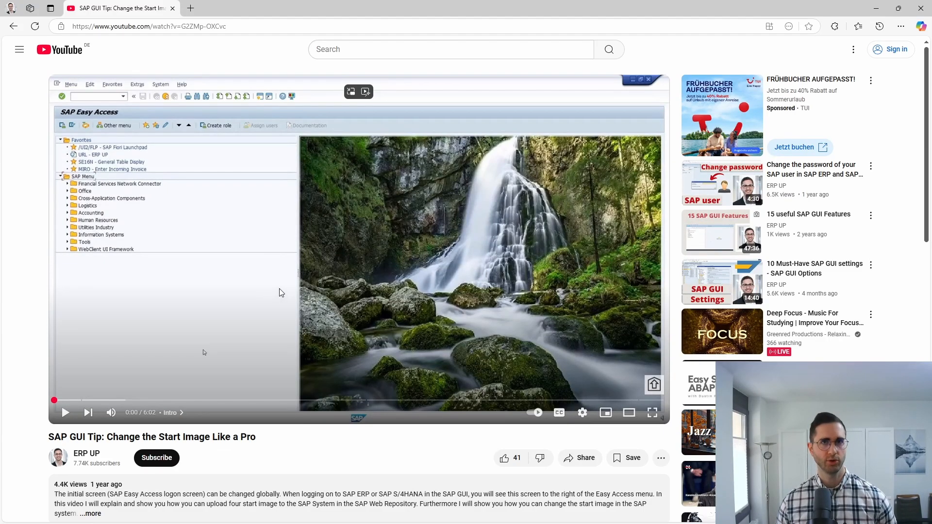
pyautogui.moveTo(450, 243)
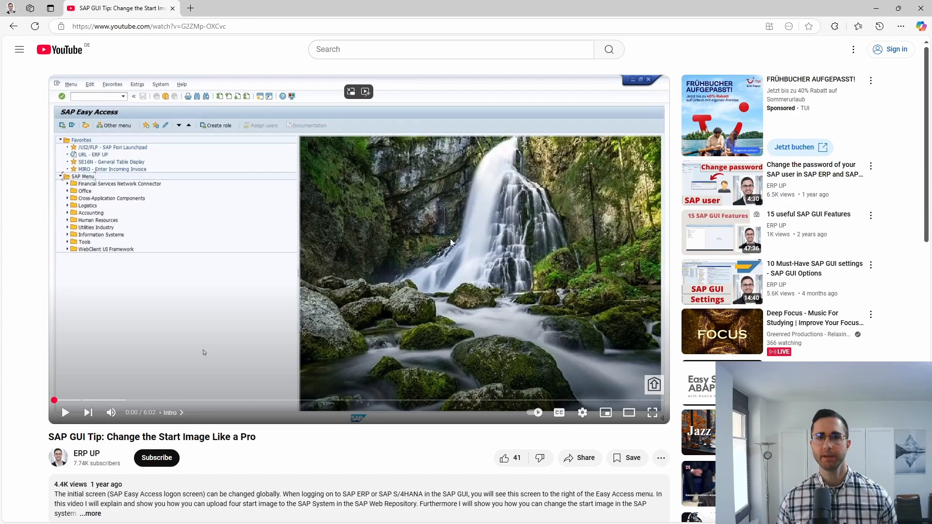
pyautogui.moveTo(450, 313)
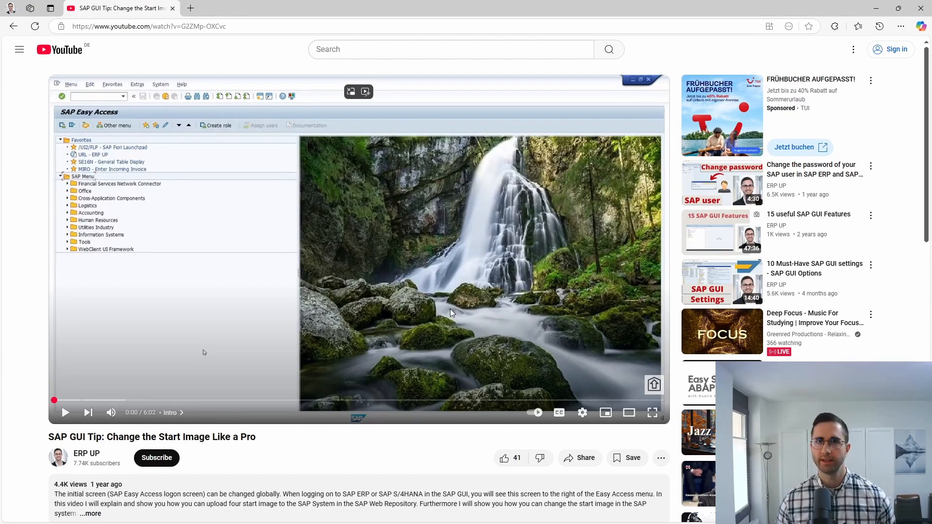
pyautogui.moveTo(852, 8)
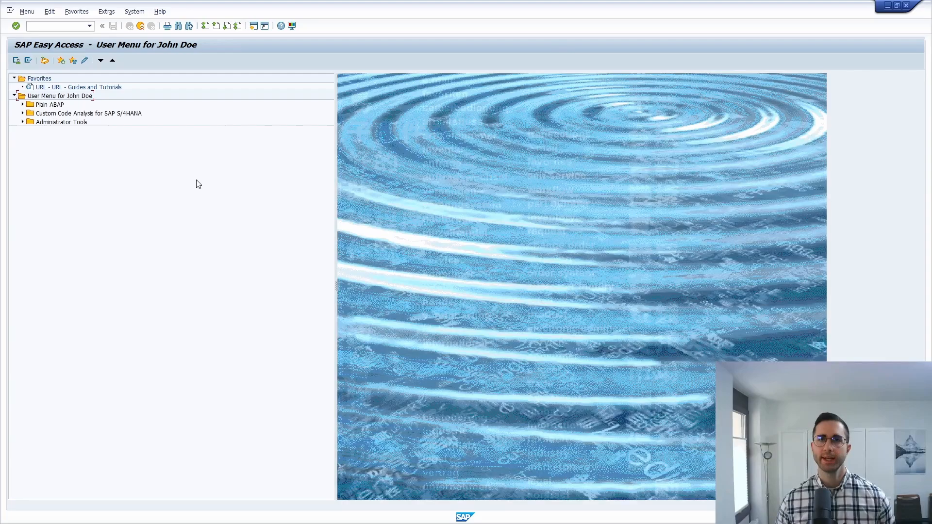
pyautogui.click(106, 11)
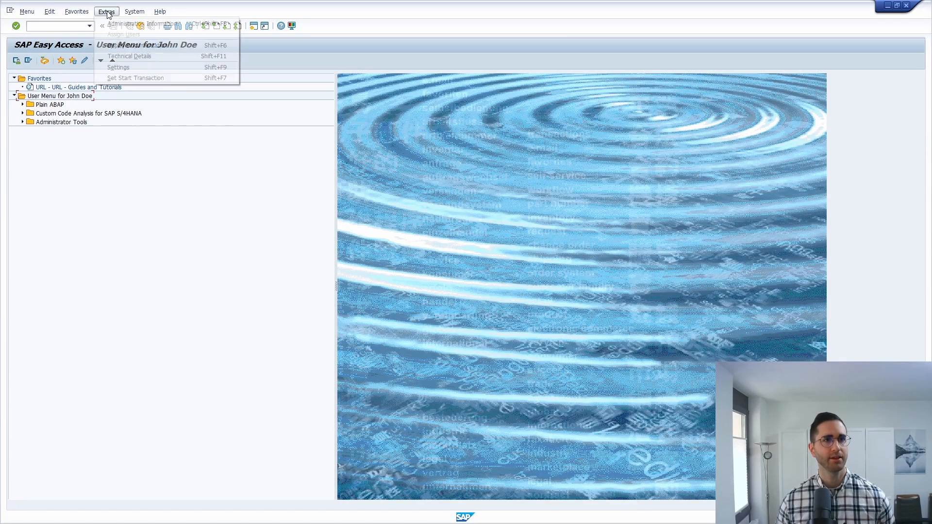
pyautogui.click(139, 23)
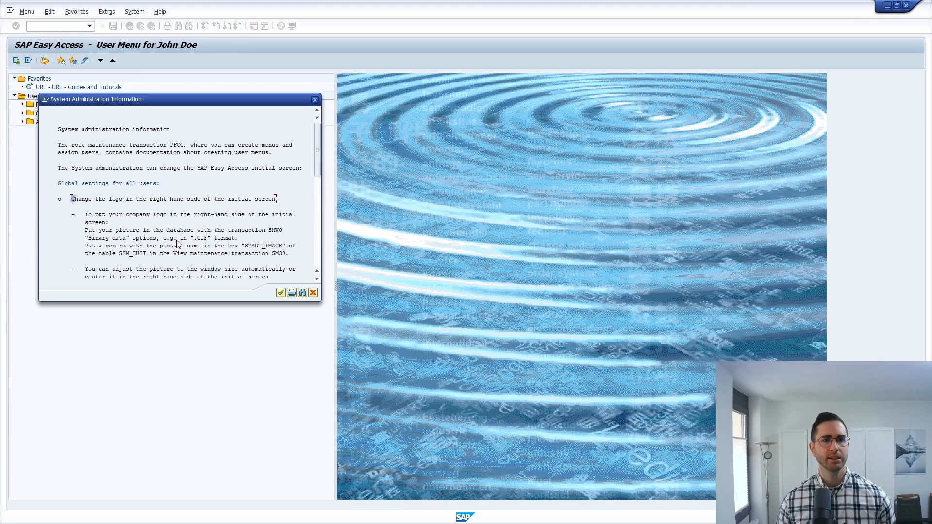
pyautogui.scroll(-3)
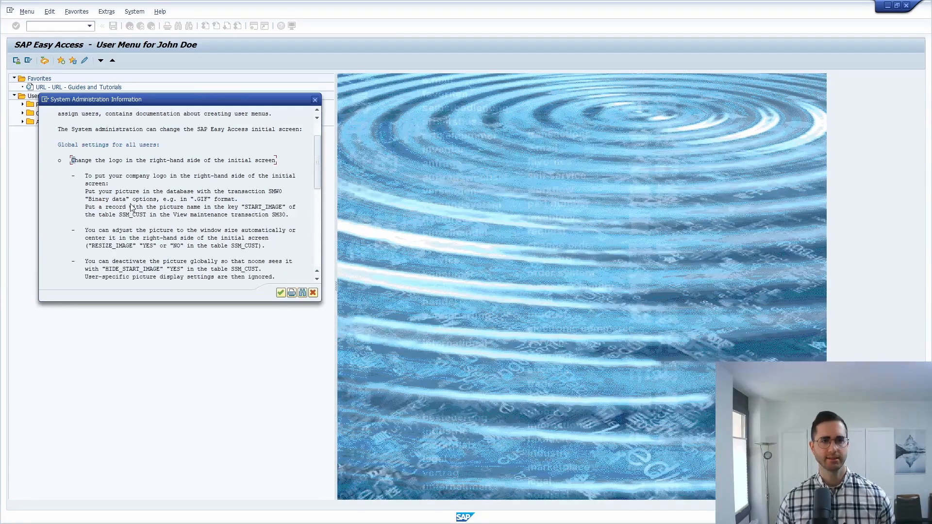
pyautogui.scroll(-3)
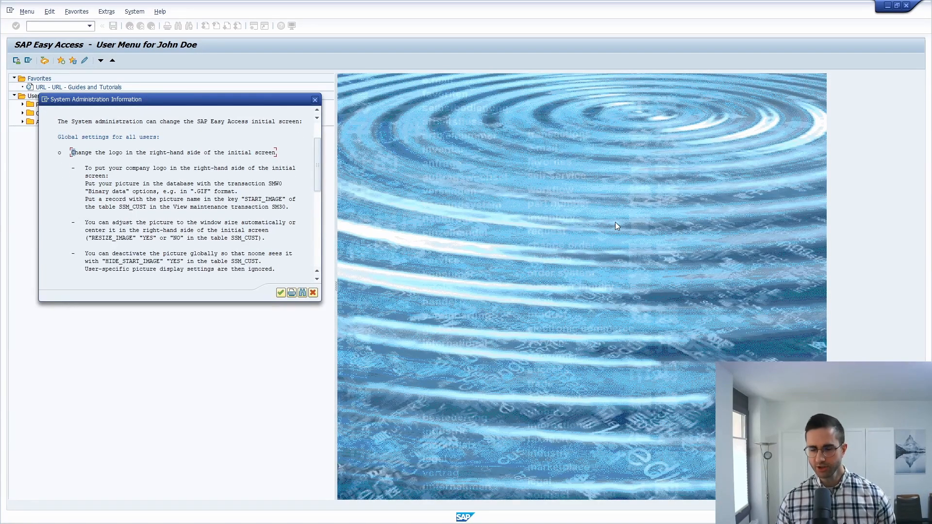
pyautogui.moveTo(524, 332)
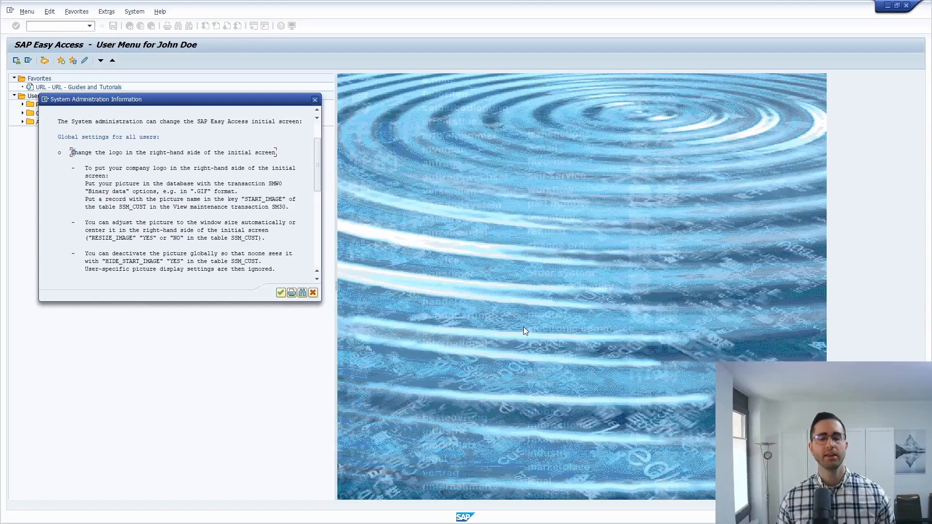
pyautogui.moveTo(492, 276)
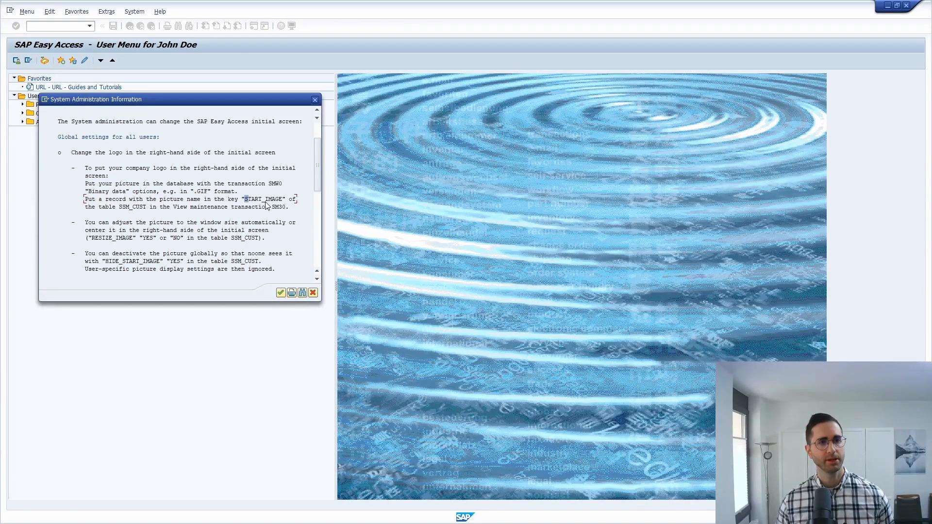
pyautogui.moveTo(136, 213)
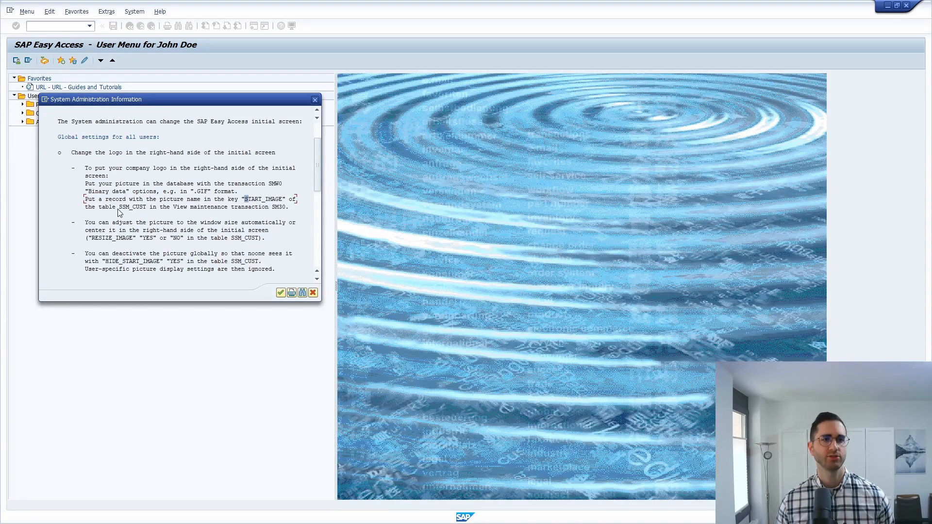
pyautogui.moveTo(475, 224)
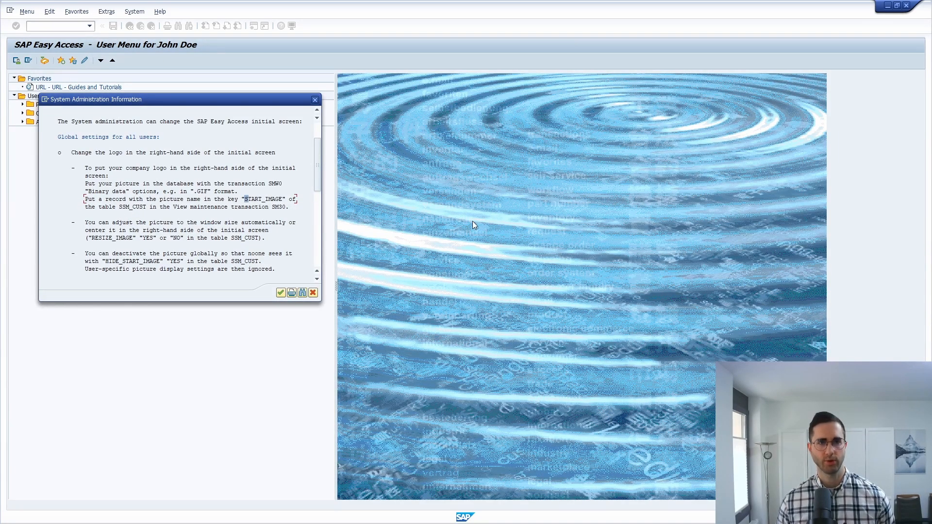
pyautogui.moveTo(191, 201)
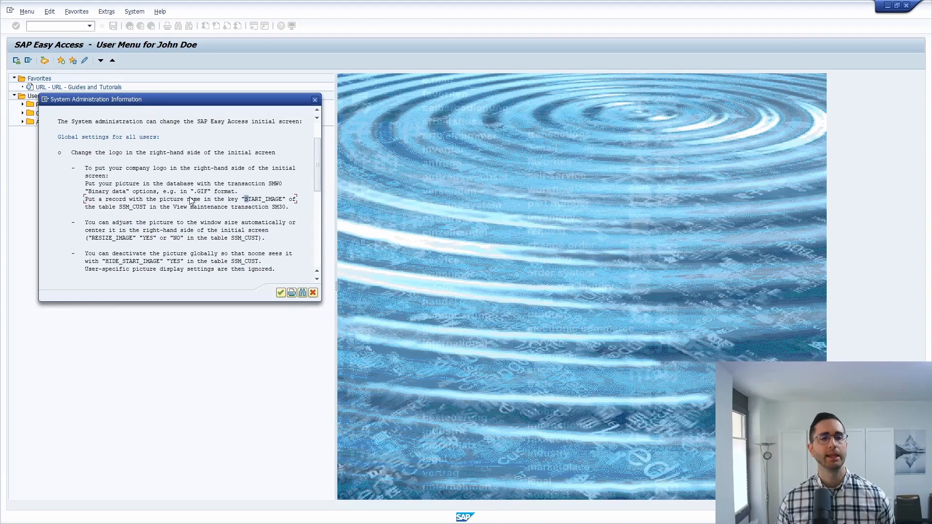
pyautogui.moveTo(271, 234)
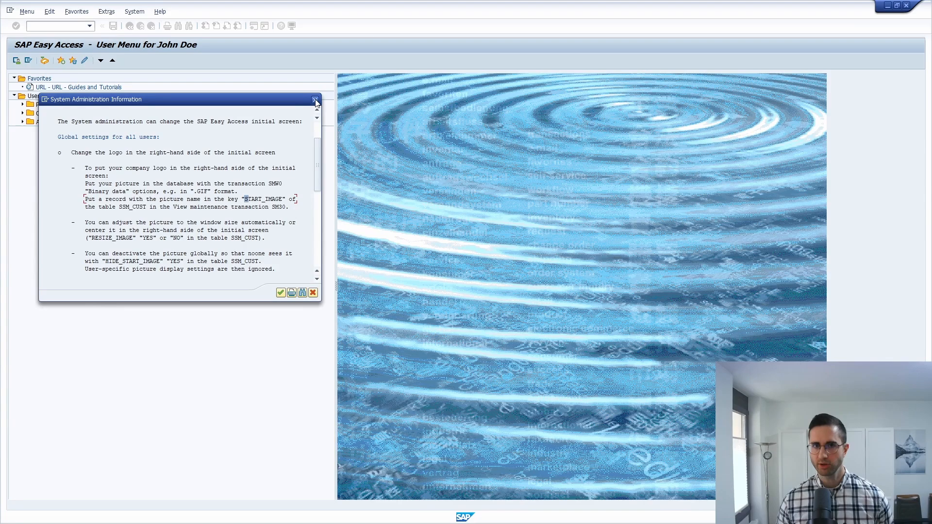
pyautogui.moveTo(486, 298)
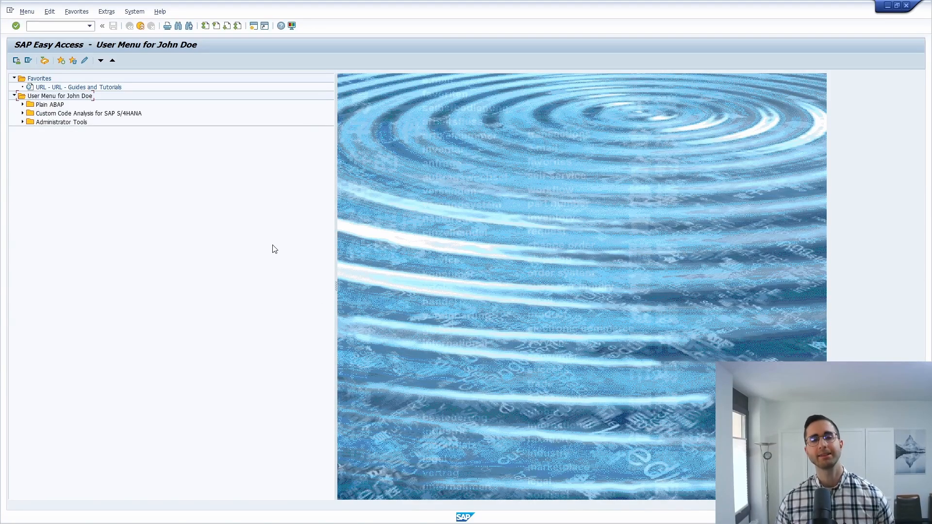
pyautogui.moveTo(268, 242)
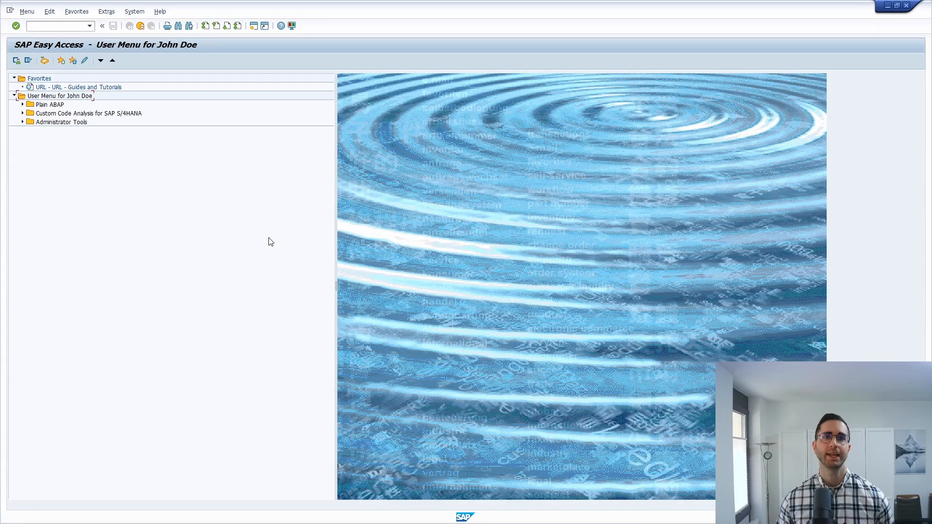
pyautogui.moveTo(268, 233)
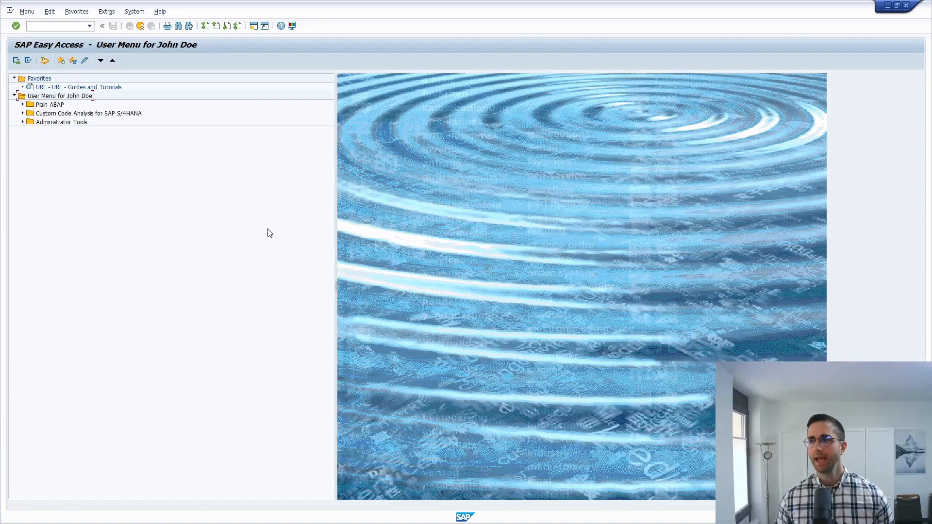
pyautogui.moveTo(430, 166)
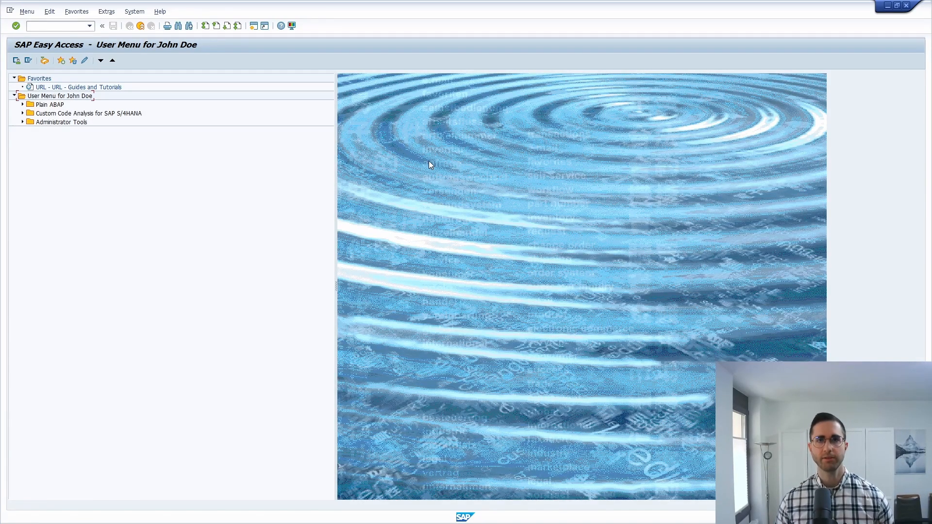
pyautogui.moveTo(232, 260)
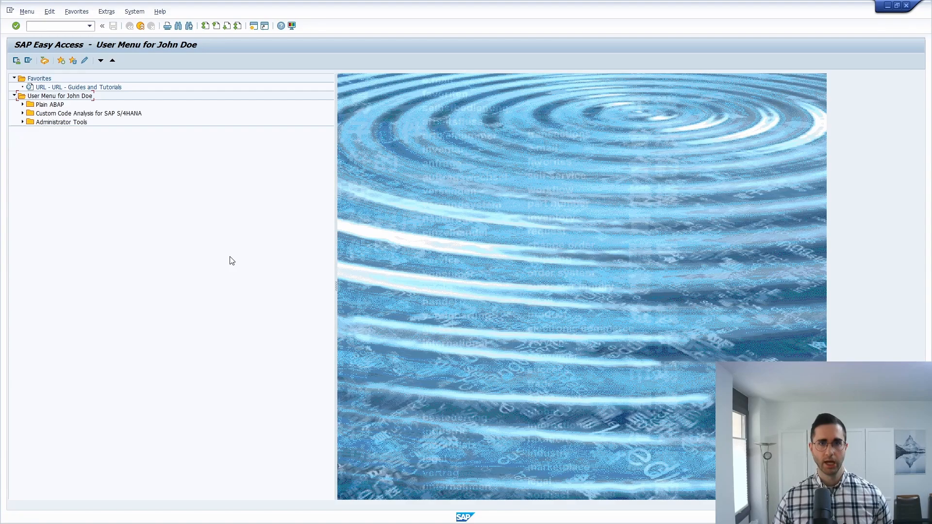
pyautogui.moveTo(541, 226)
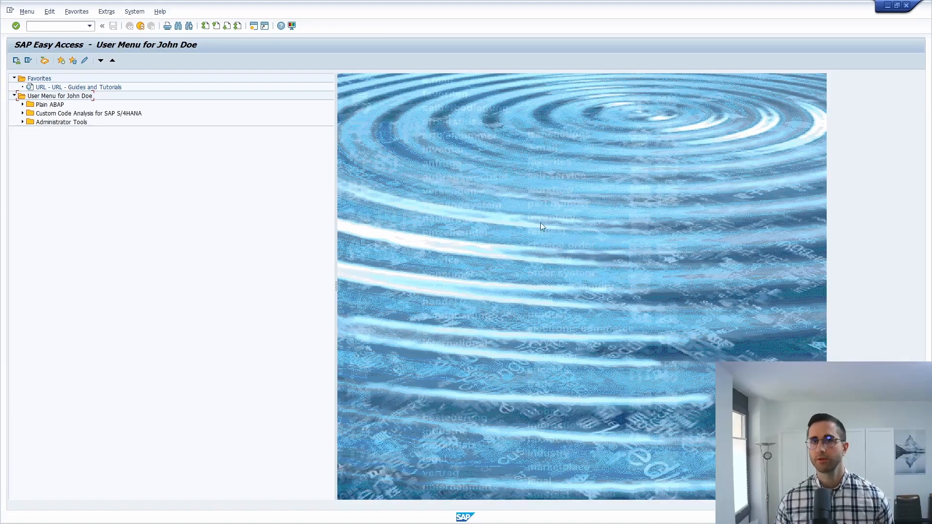
pyautogui.moveTo(202, 206)
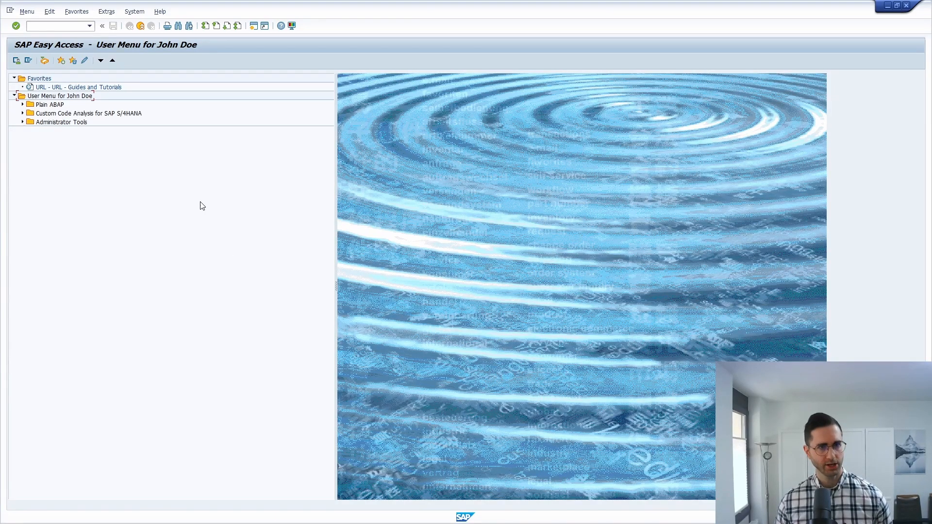
pyautogui.moveTo(192, 197)
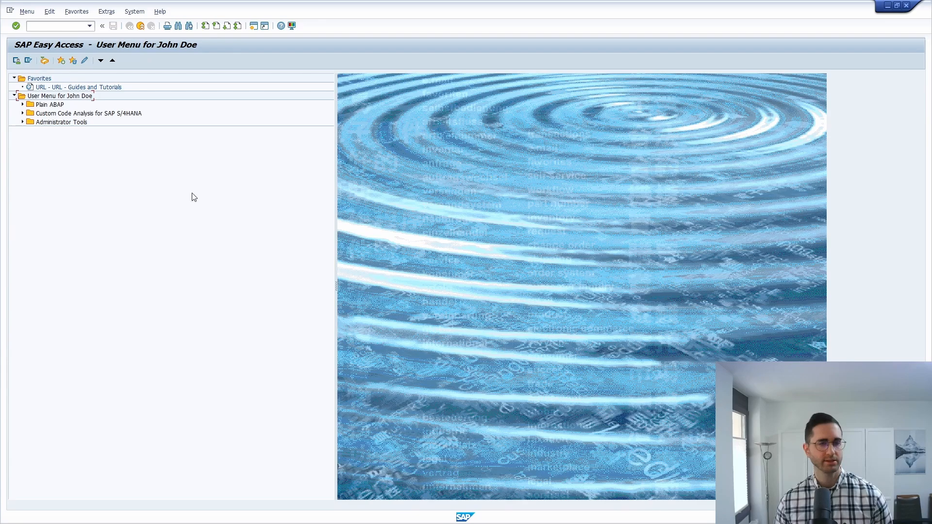
# Run SM30 on table SSM_CUST in edit mode, acknowledging the cross-client warning.
pyautogui.click(53, 25)
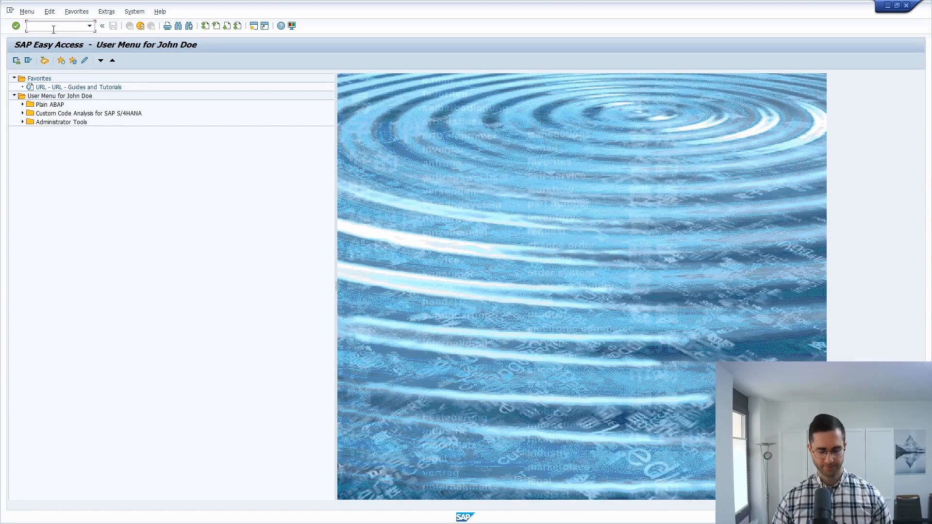
pyautogui.write('SM30')
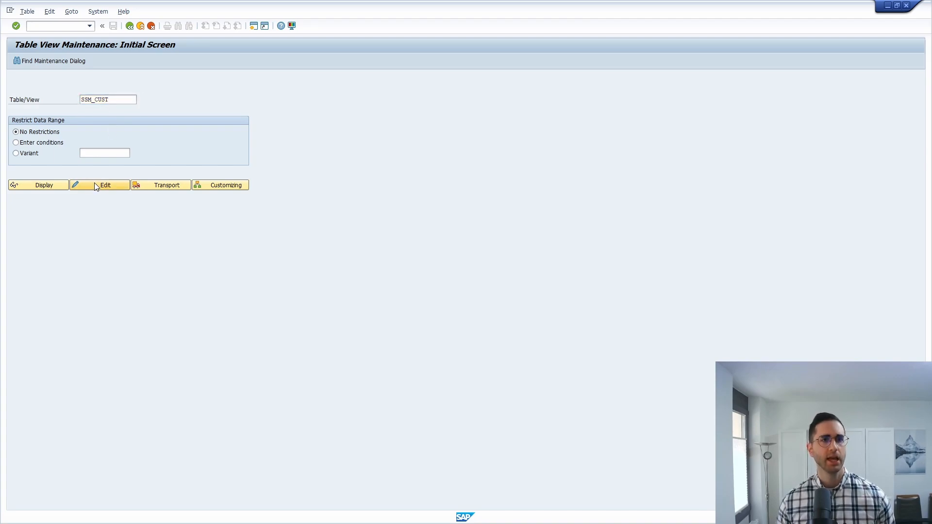
pyautogui.click(105, 185)
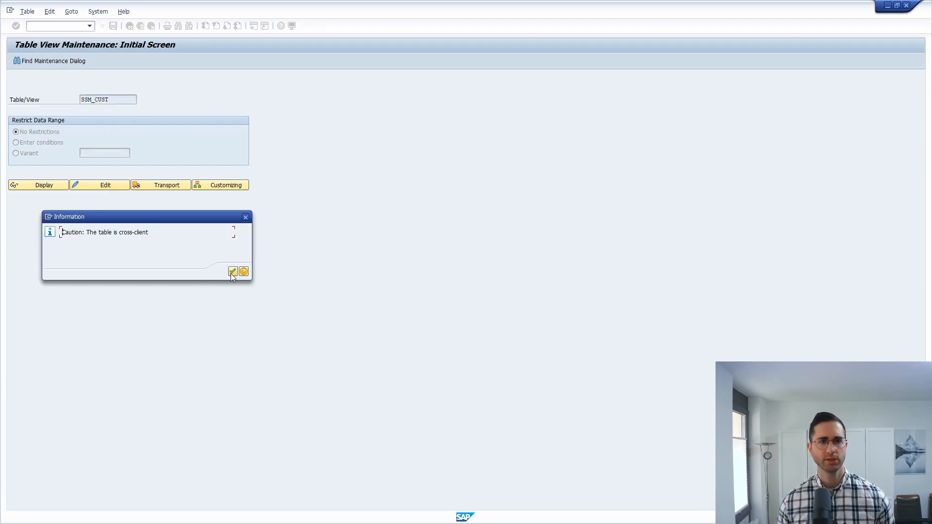
pyautogui.click(232, 271)
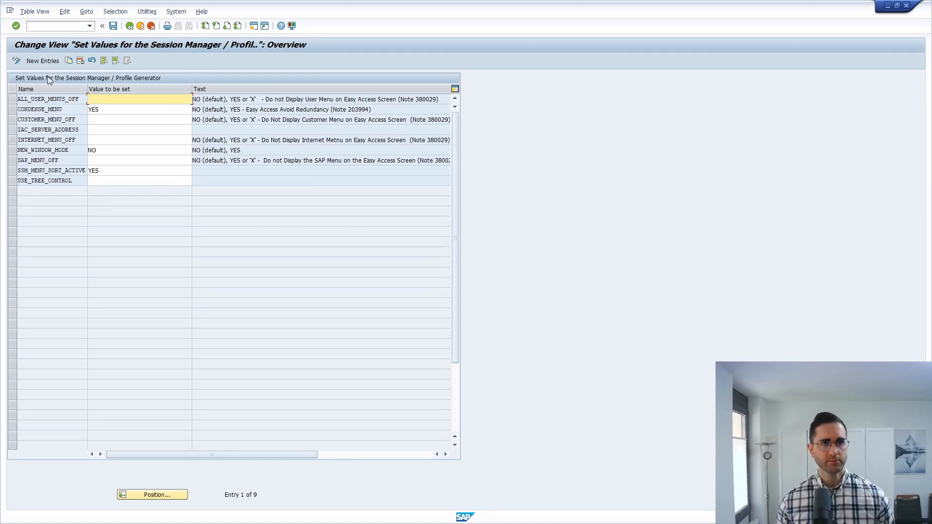
pyautogui.moveTo(42, 60)
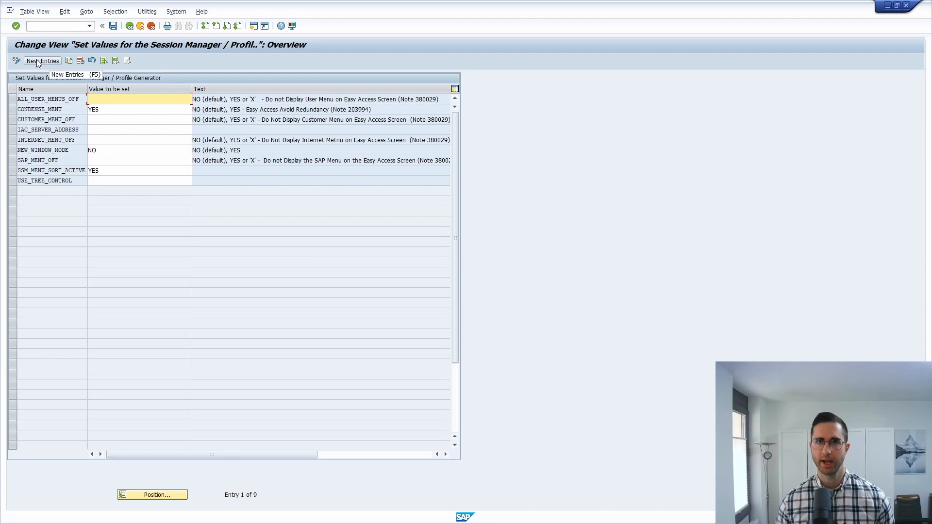
pyautogui.click(42, 60)
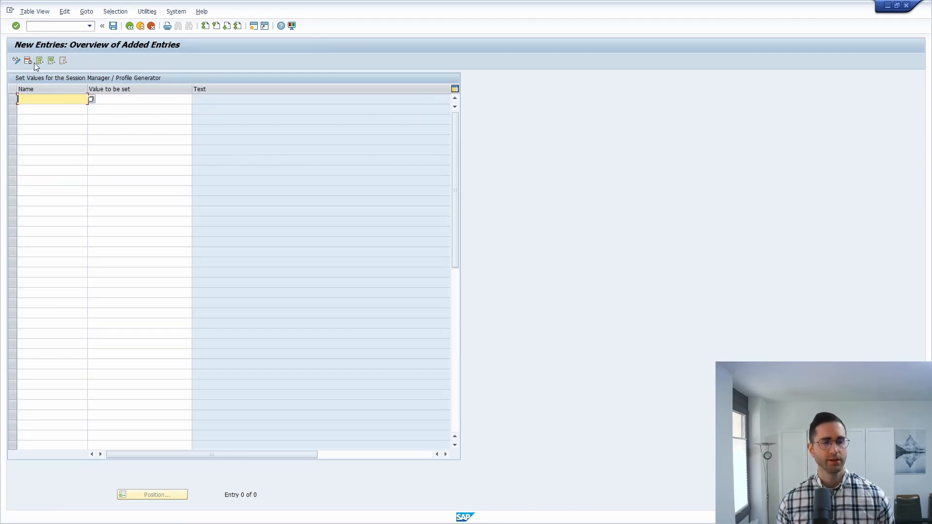
pyautogui.moveTo(64, 100)
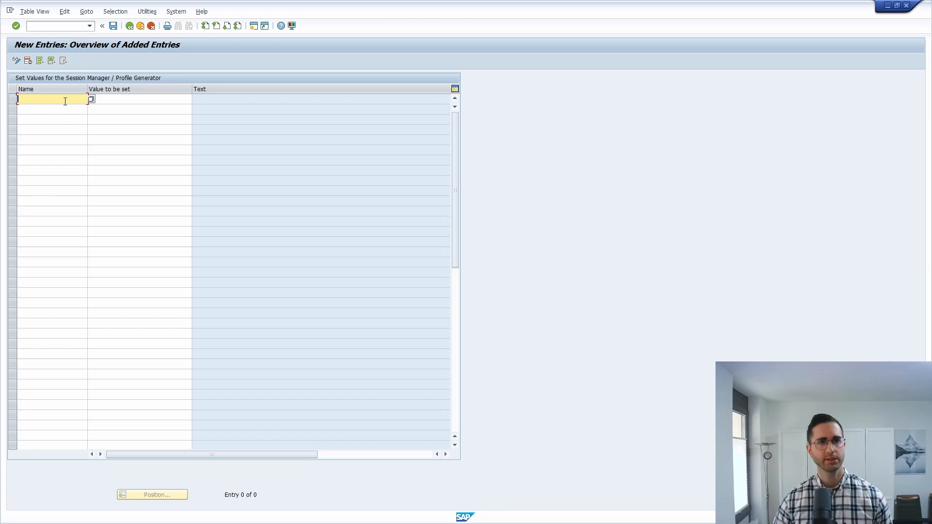
pyautogui.write('SESS')
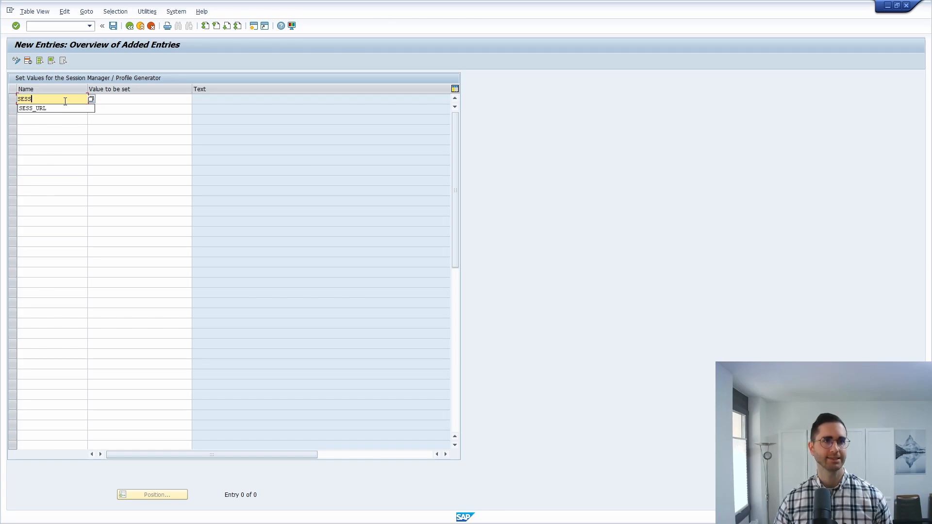
pyautogui.click(32, 108)
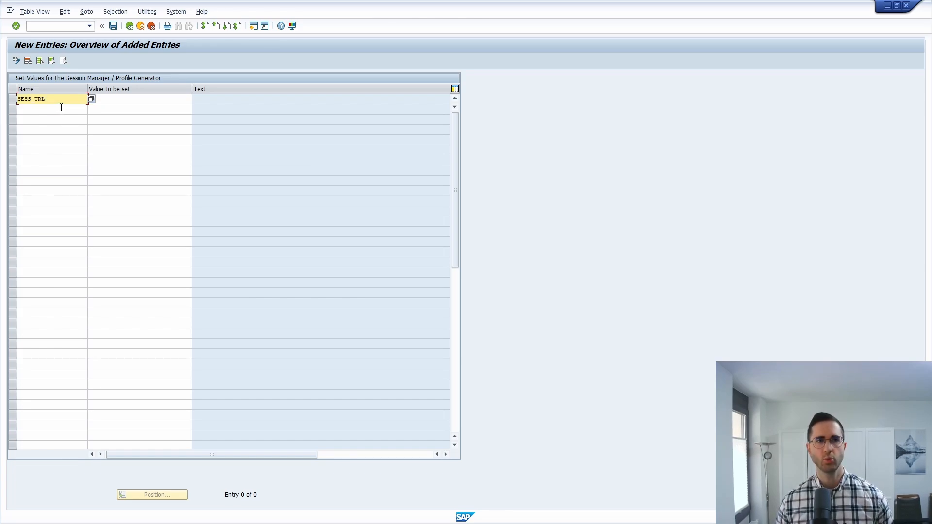
pyautogui.click(139, 99)
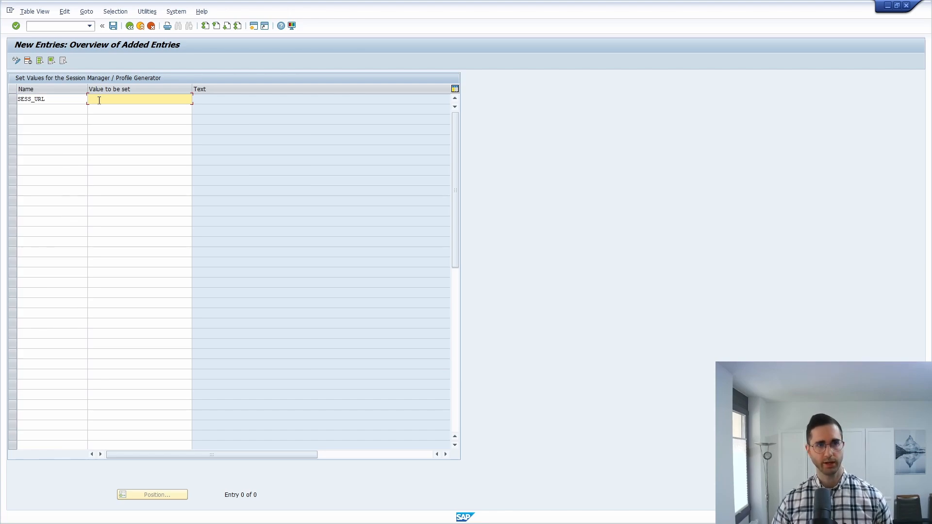
pyautogui.write('www.erp-up.de')
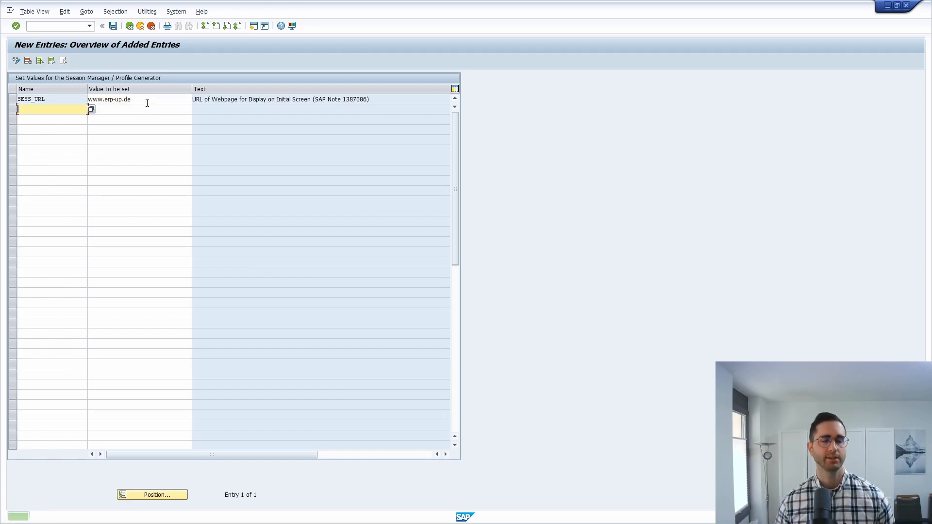
pyautogui.click(112, 25)
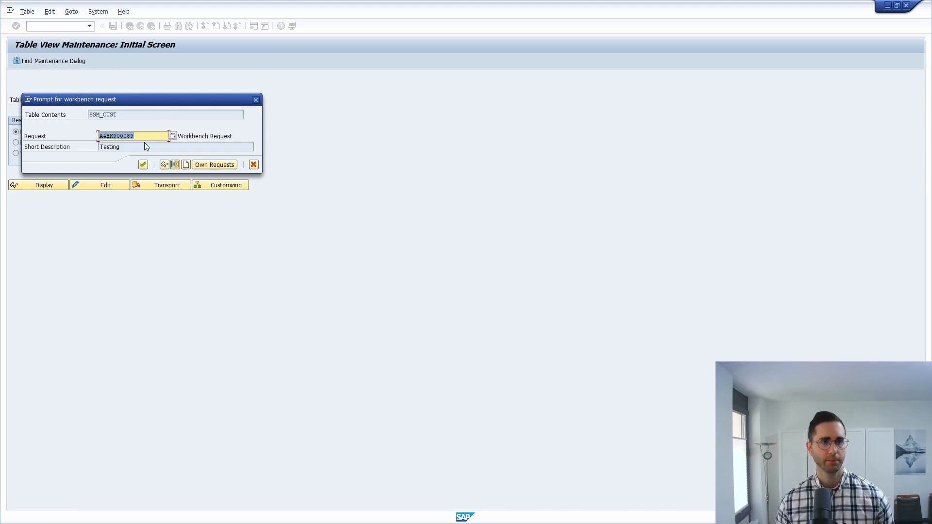
# Confirm the workbench request so the SESS_URL entry is saved, then leave the table view.
pyautogui.click(143, 166)
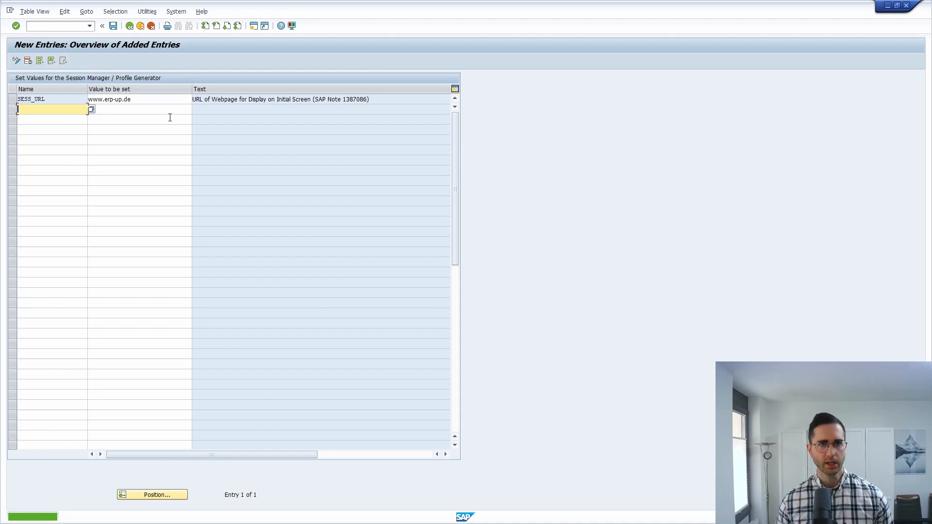
pyautogui.click(113, 25)
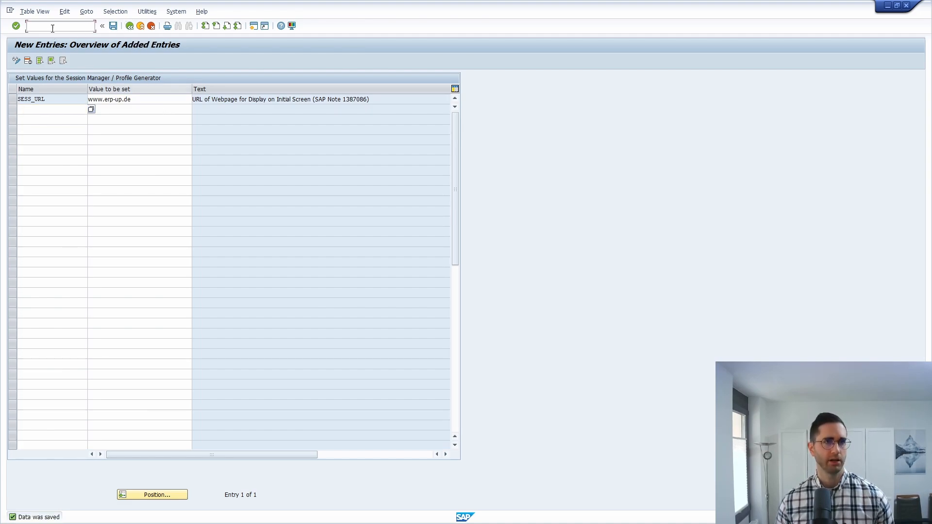
pyautogui.click(14, 25)
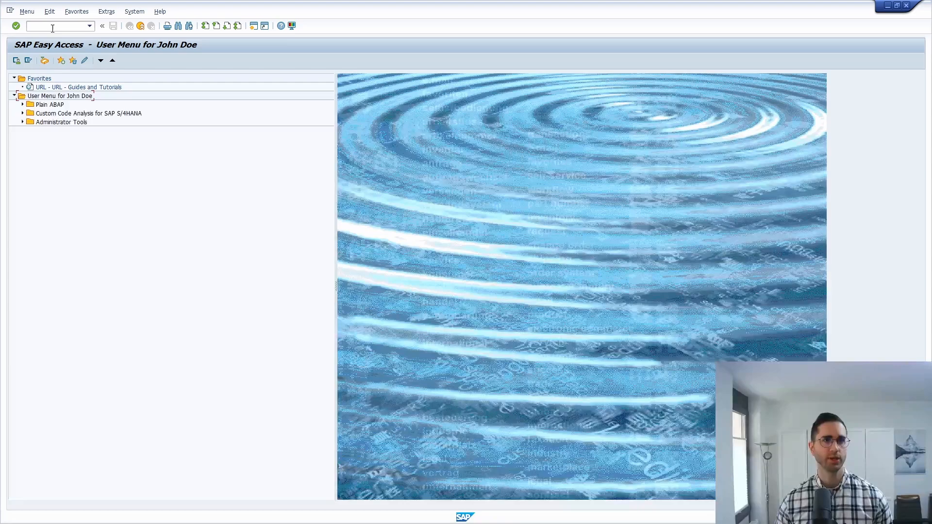
# Return to SAP Easy Access via /n and browse the embedded erp-up.de page's SAP Query article.
pyautogui.write('/n')
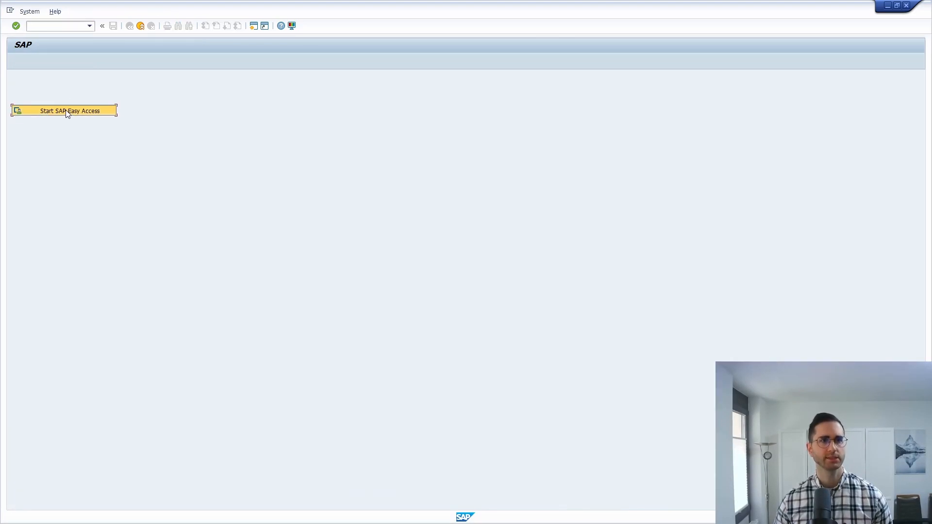
pyautogui.click(70, 111)
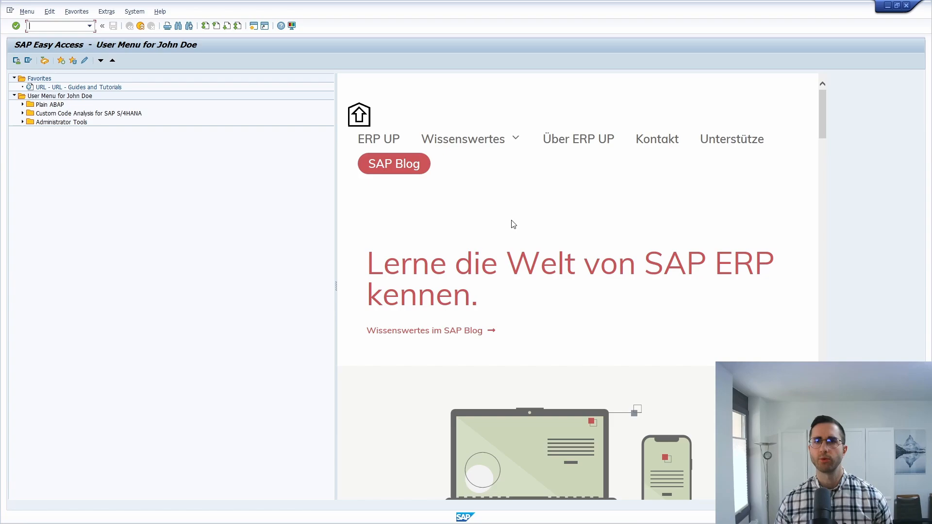
pyautogui.moveTo(837, 234)
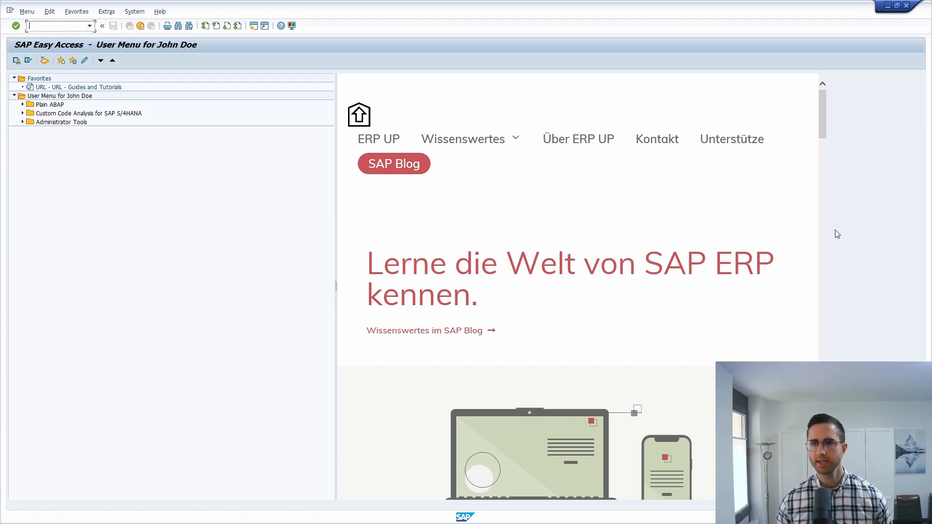
pyautogui.moveTo(487, 202)
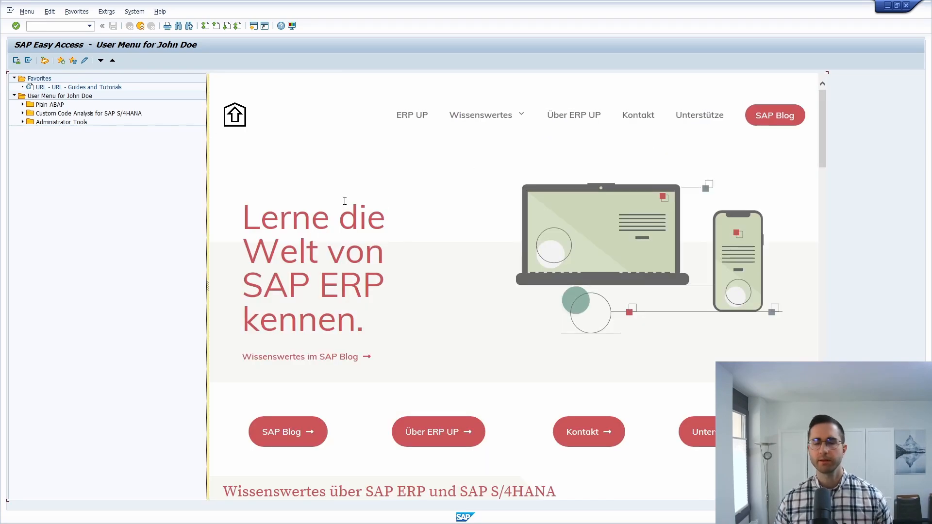
pyautogui.moveTo(717, 147)
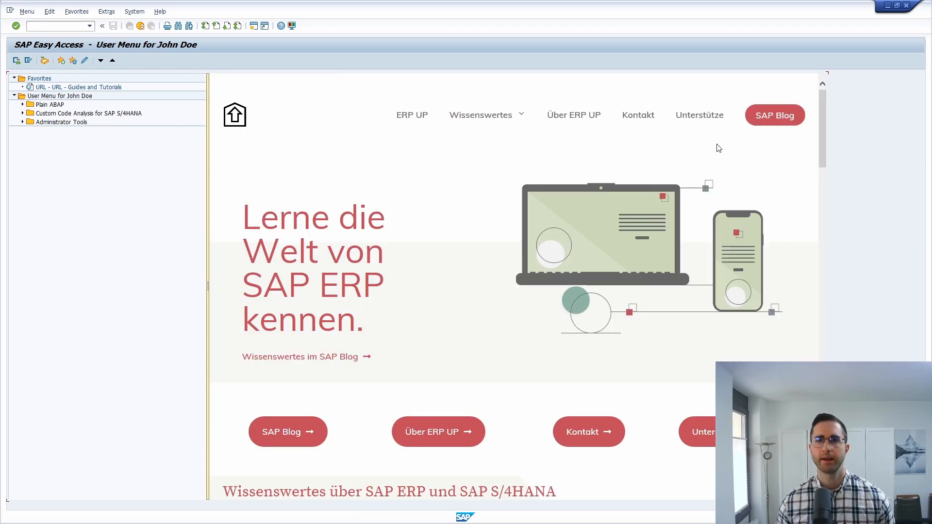
pyautogui.scroll(-3)
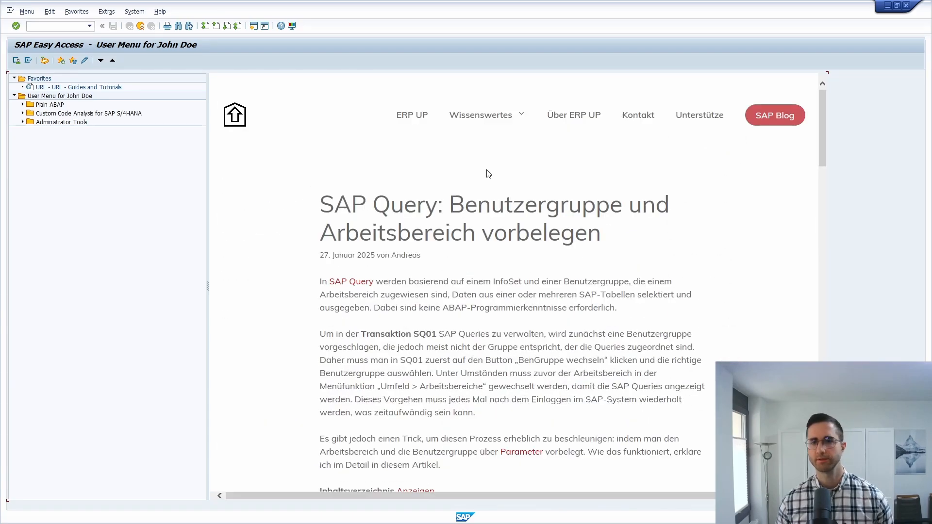
pyautogui.scroll(-3)
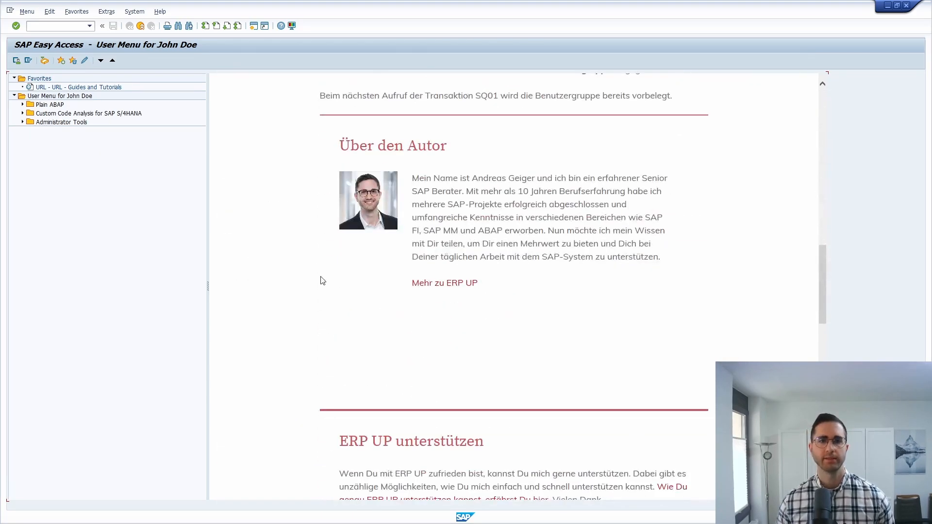
pyautogui.scroll(3)
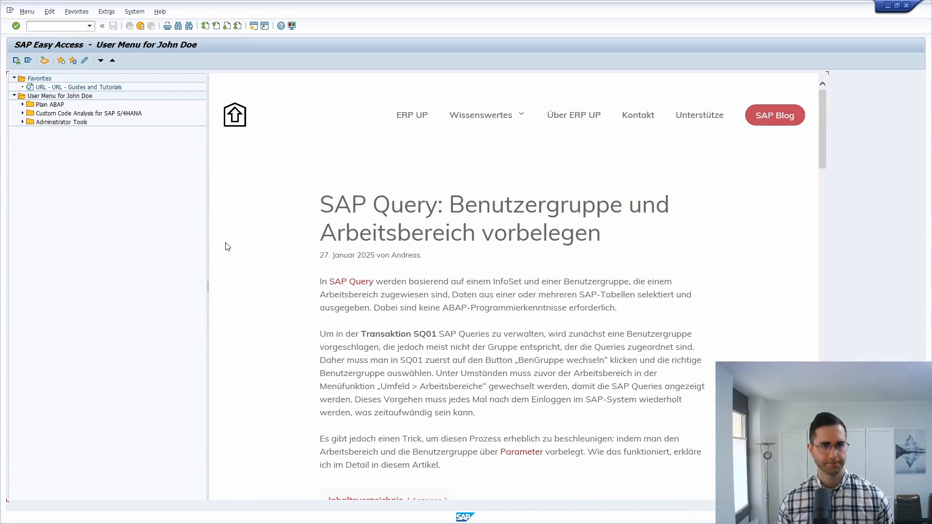
pyautogui.click(54, 25)
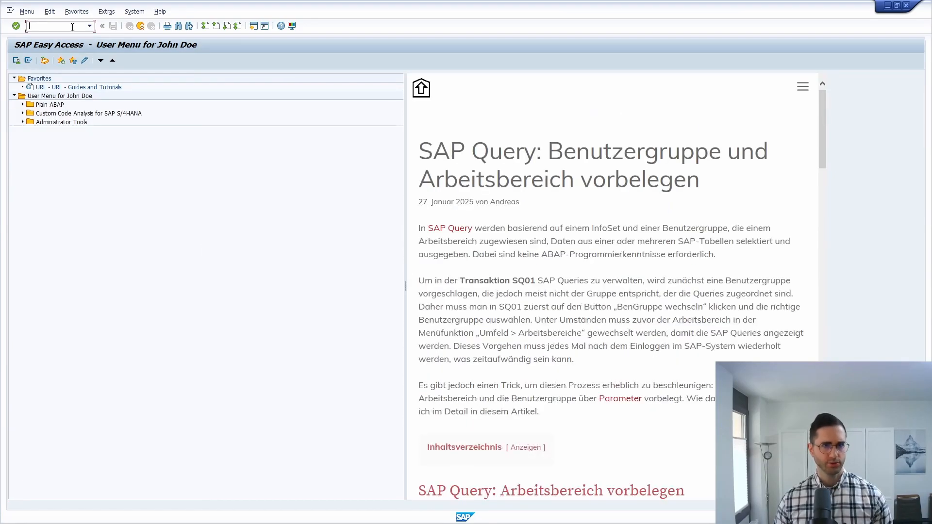
# Reopen SSM_CUST in SM30 for editing, acknowledging the cross-client warning.
pyautogui.write('/ns')
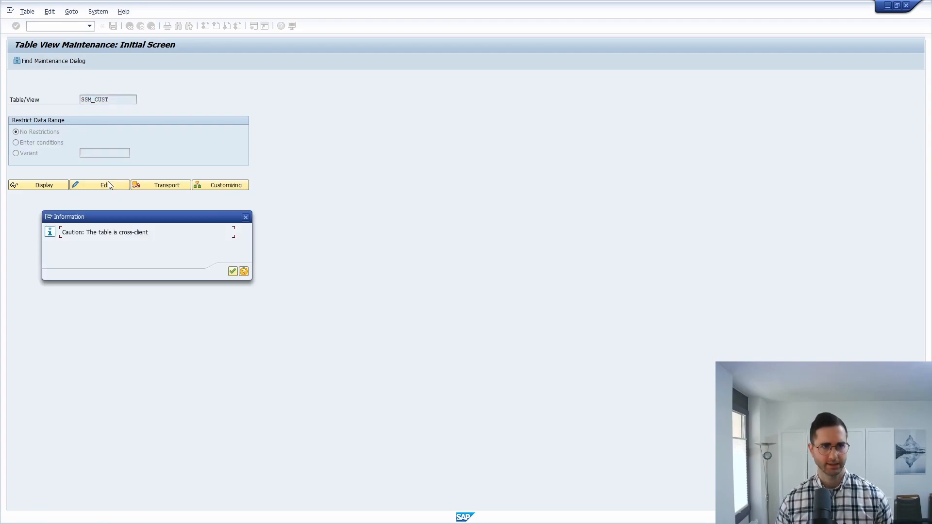
pyautogui.click(233, 271)
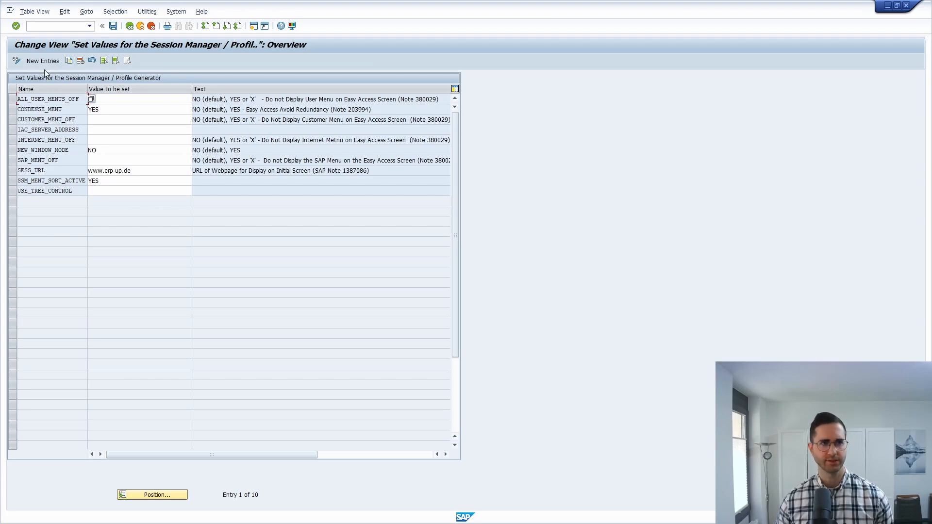
pyautogui.moveTo(41, 61)
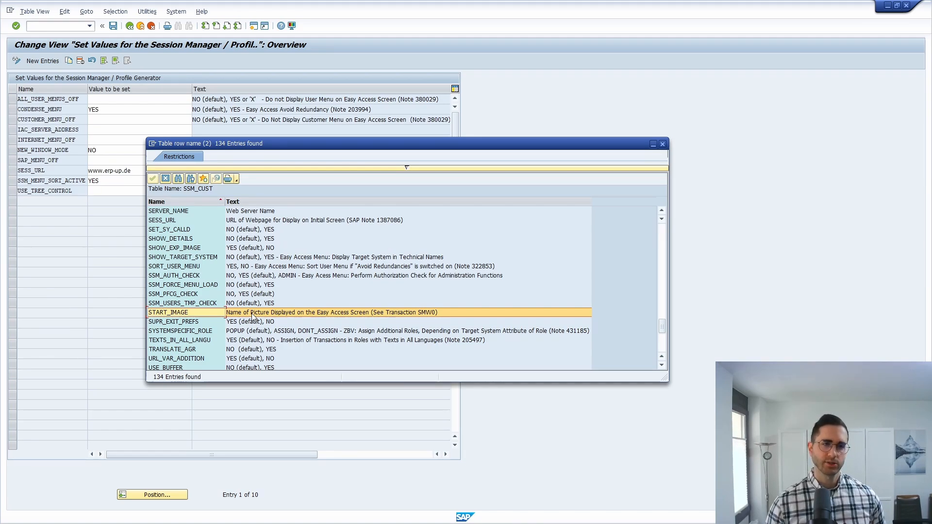
pyautogui.moveTo(252, 318)
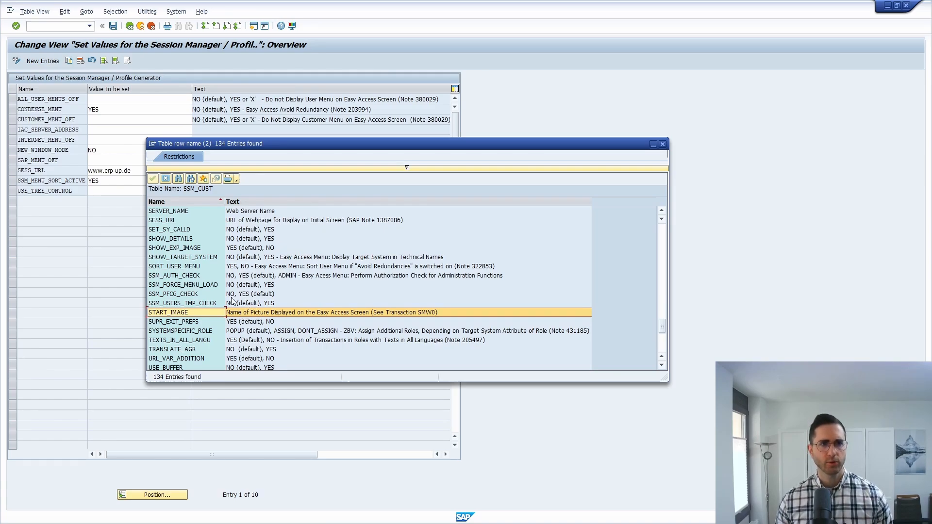
pyautogui.moveTo(216, 288)
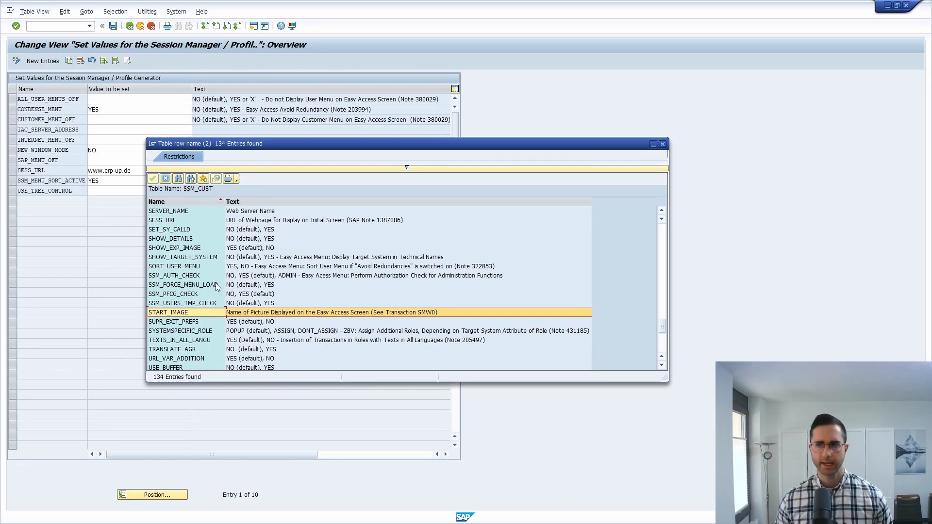
pyautogui.moveTo(187, 294)
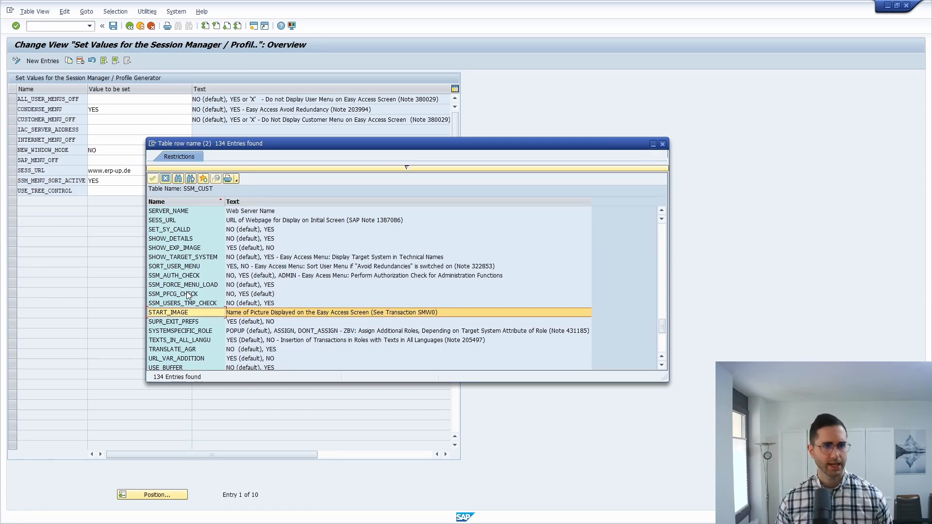
pyautogui.scroll(3)
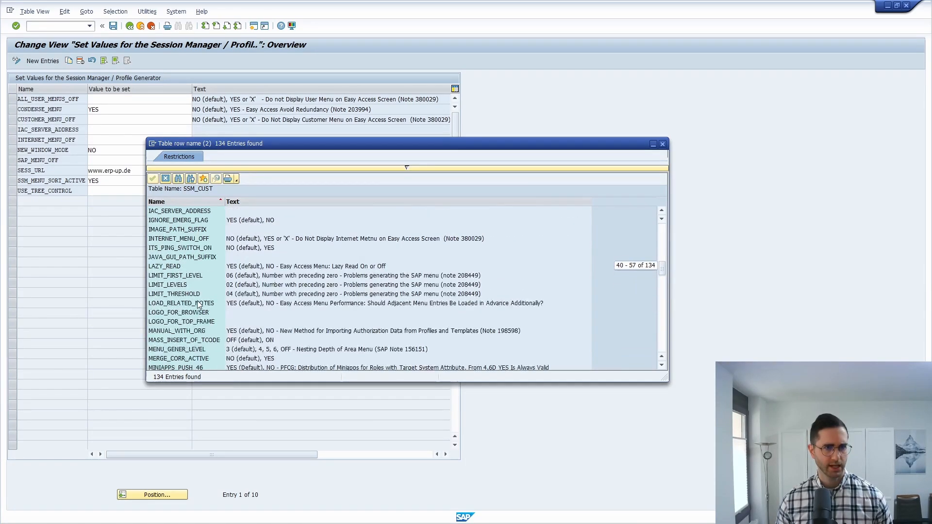
pyautogui.scroll(3)
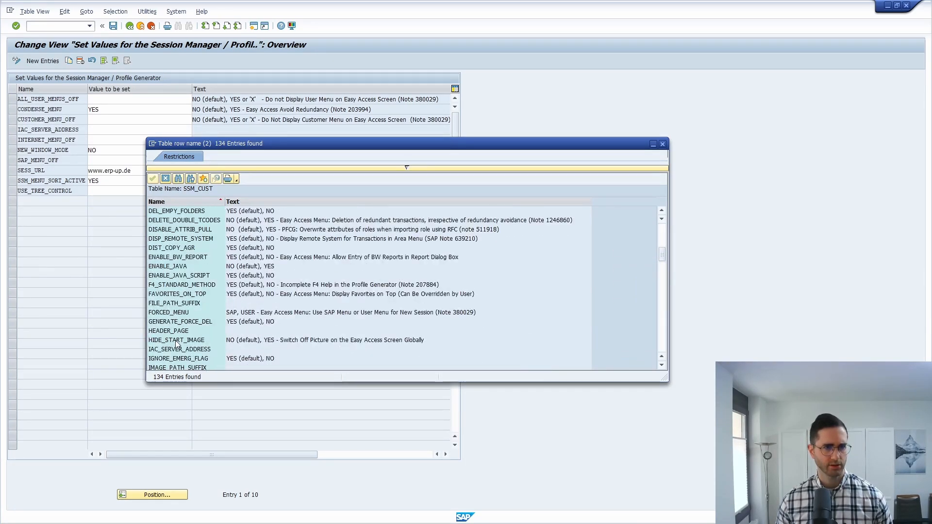
pyautogui.click(176, 340)
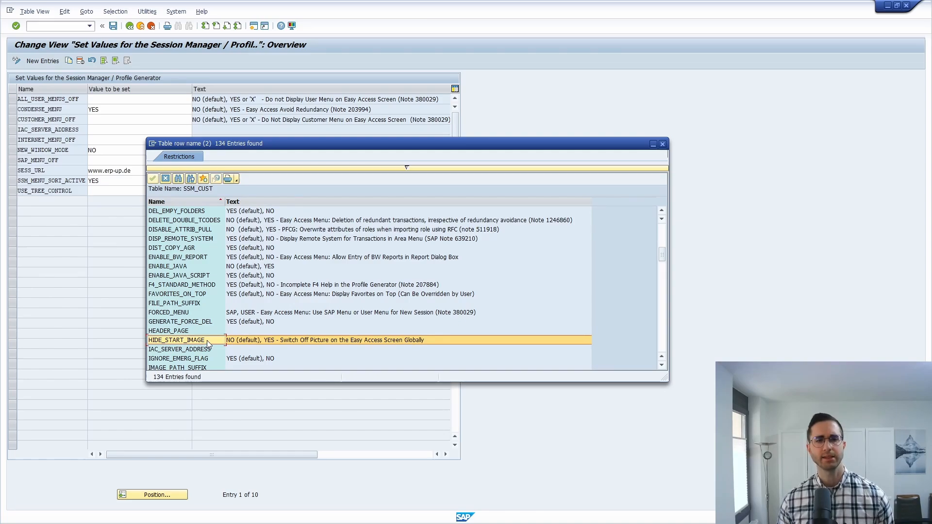
pyautogui.moveTo(272, 346)
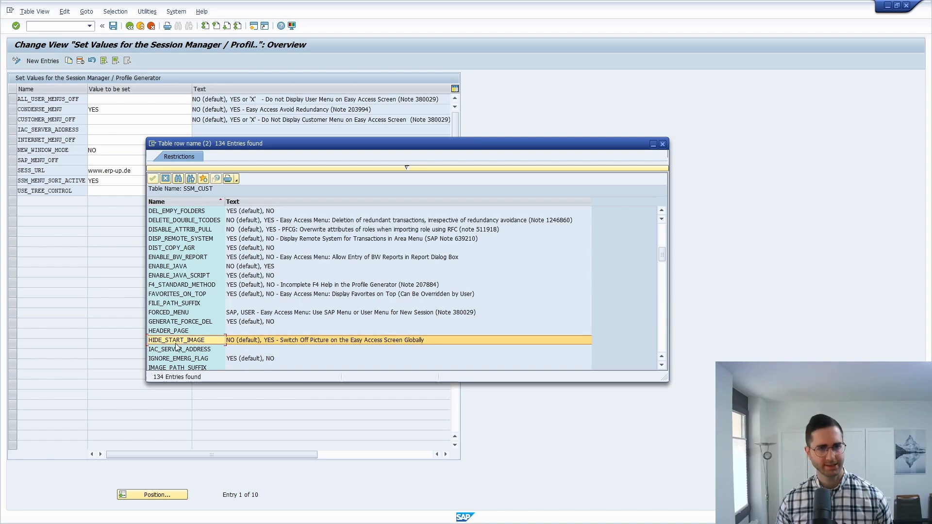
pyautogui.moveTo(288, 345)
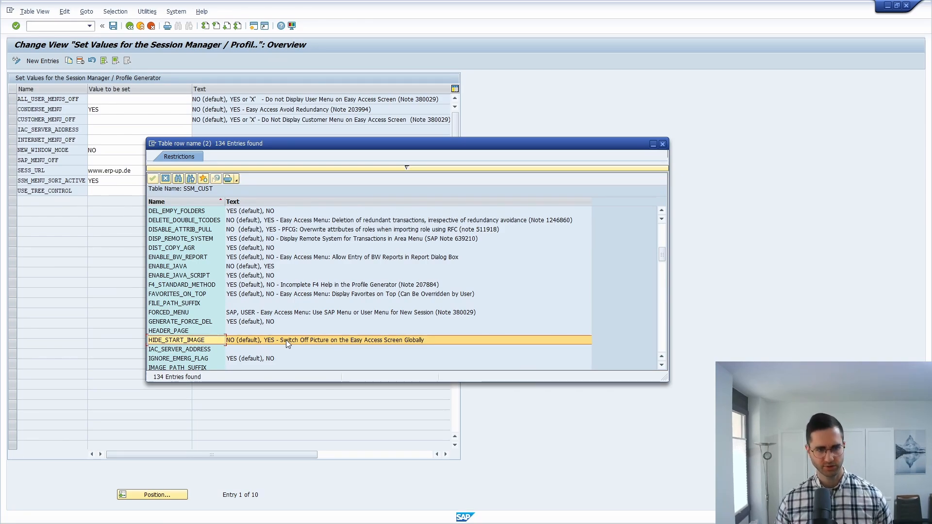
pyautogui.moveTo(195, 345)
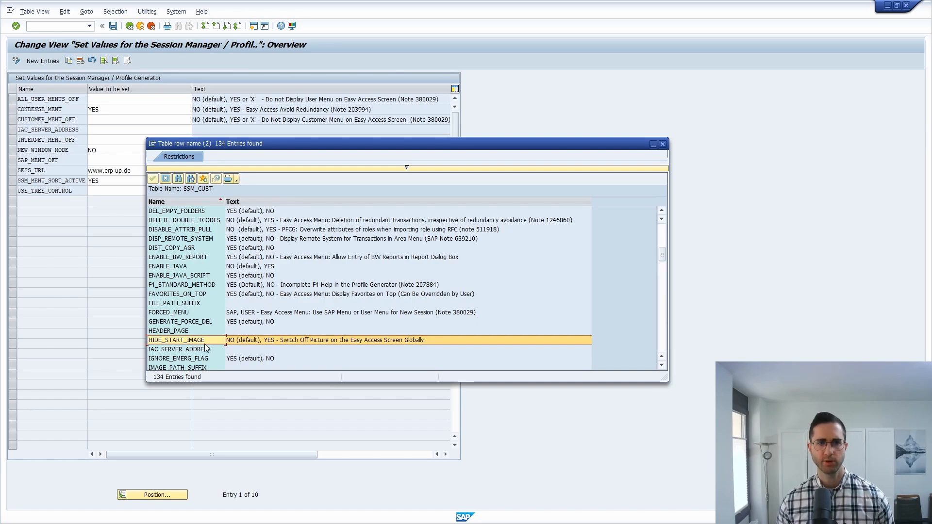
pyautogui.moveTo(253, 346)
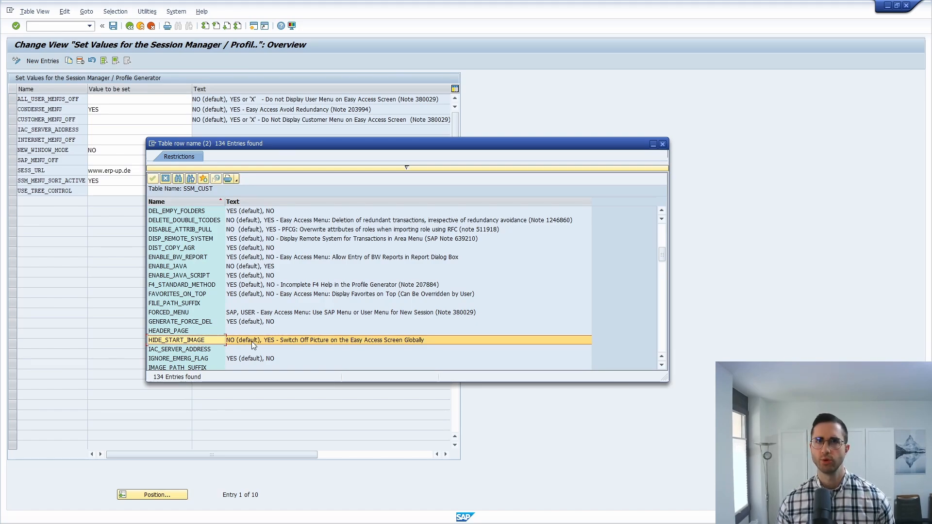
pyautogui.click(661, 144)
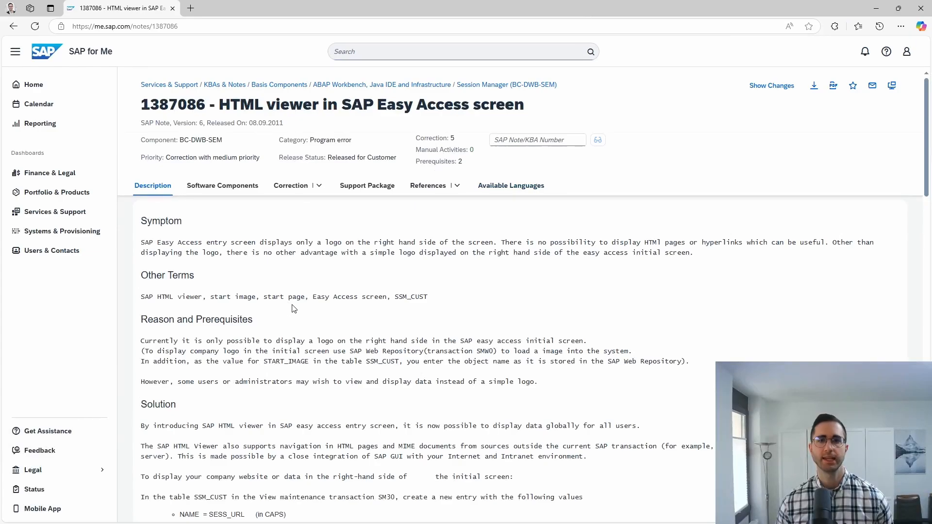
pyautogui.moveTo(319, 297)
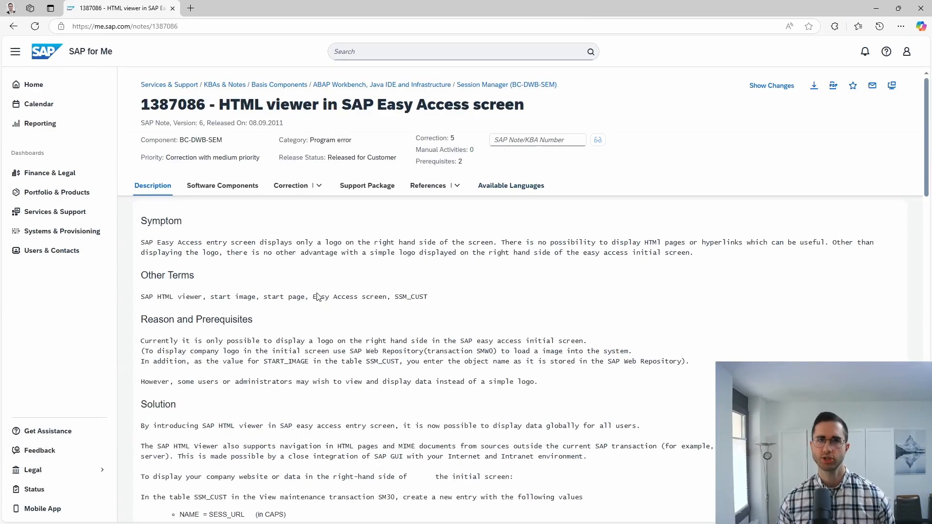